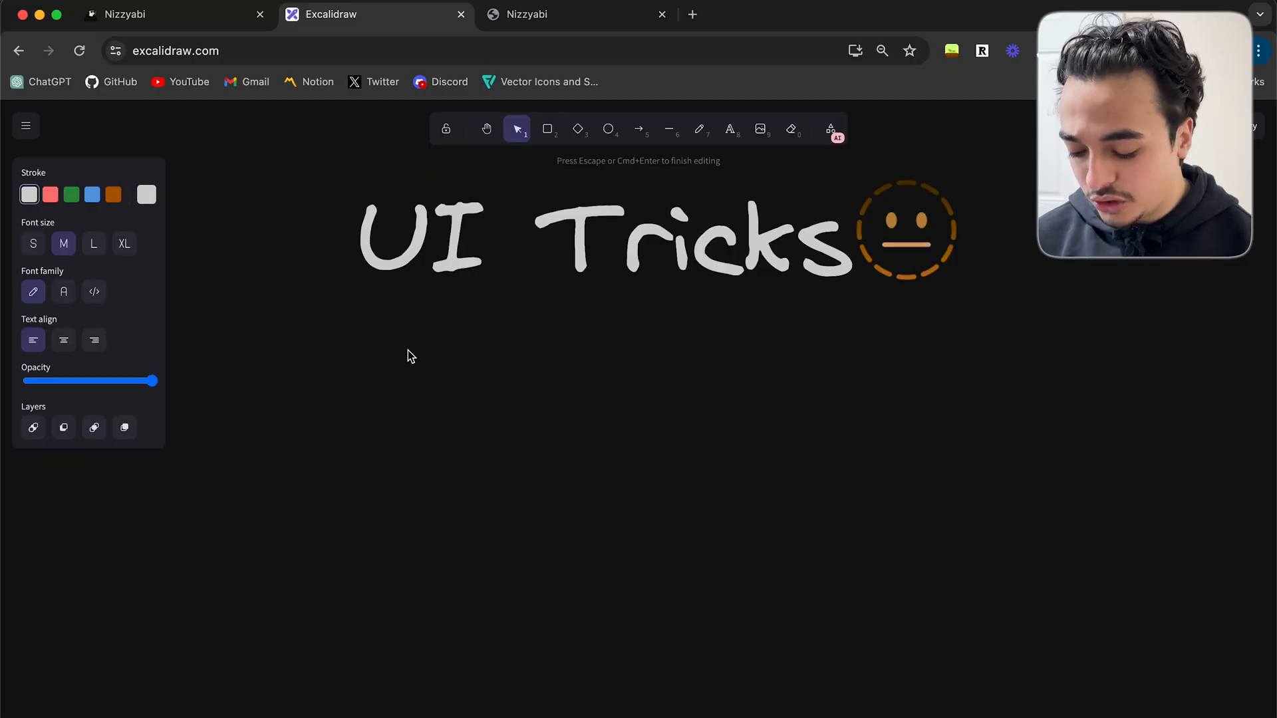
Write '1. Color scheme' under the title, glancing at the Nizzyabi homepage as an example
type("1. Color scheme")
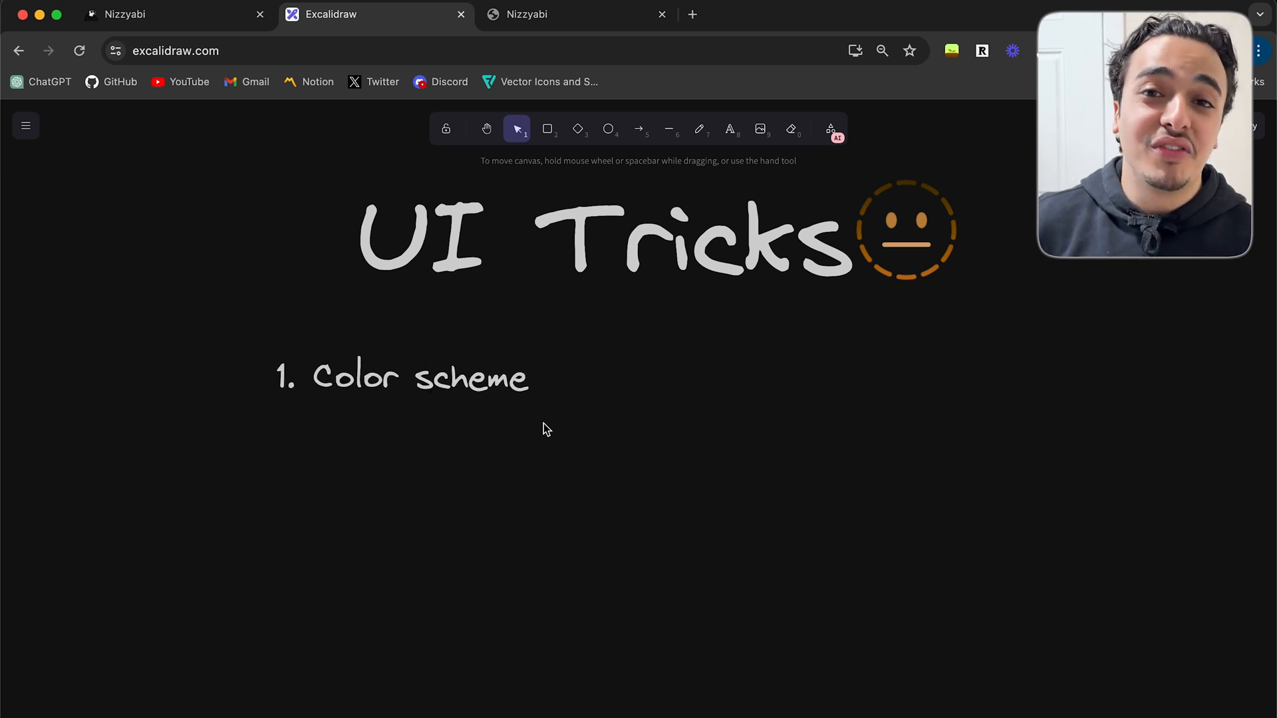
left_click(122, 14)
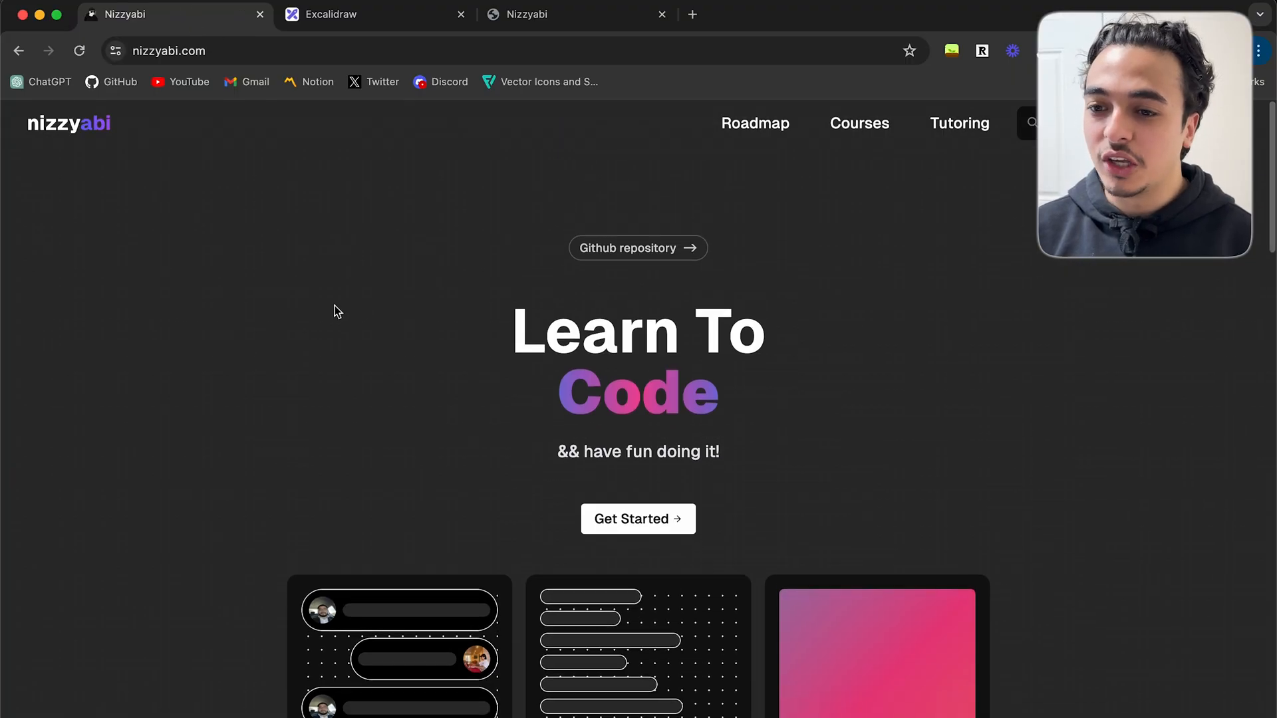
scroll("down", 3)
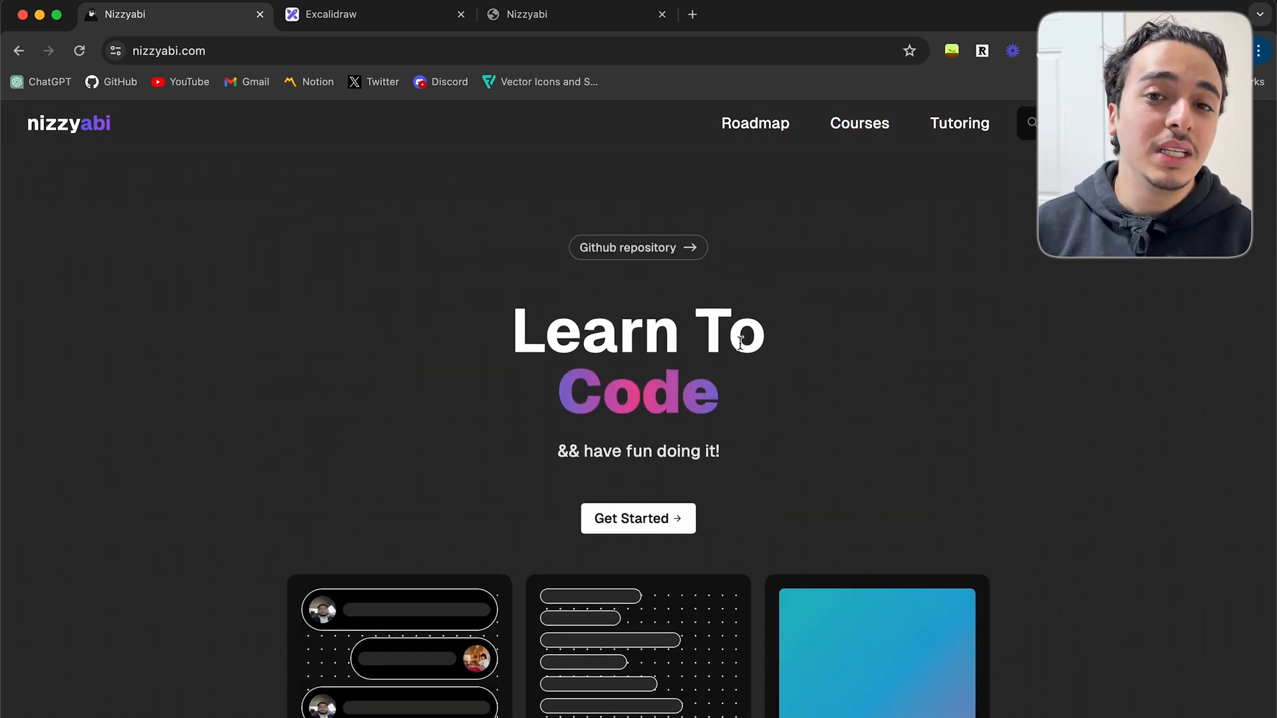
left_click(375, 14)
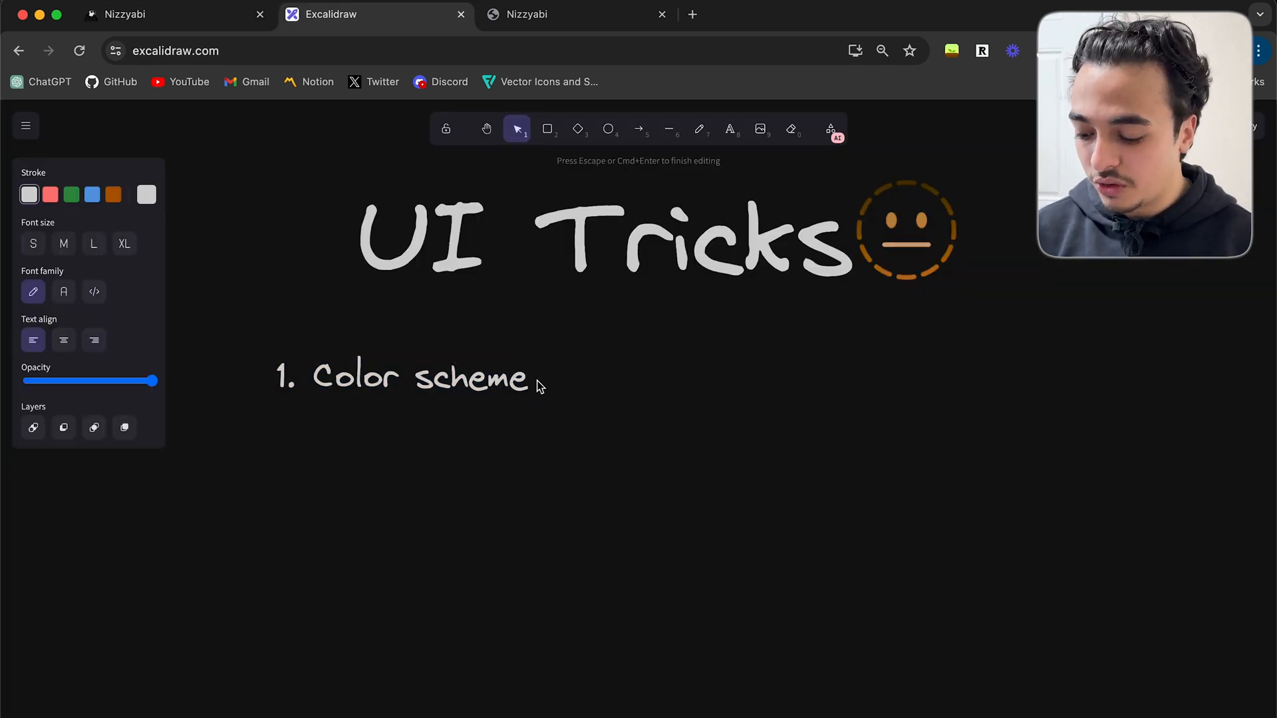
Add bullets '- coolors.co' and '- don't guess', briefly showing the Coolors site
type("- cooloer")
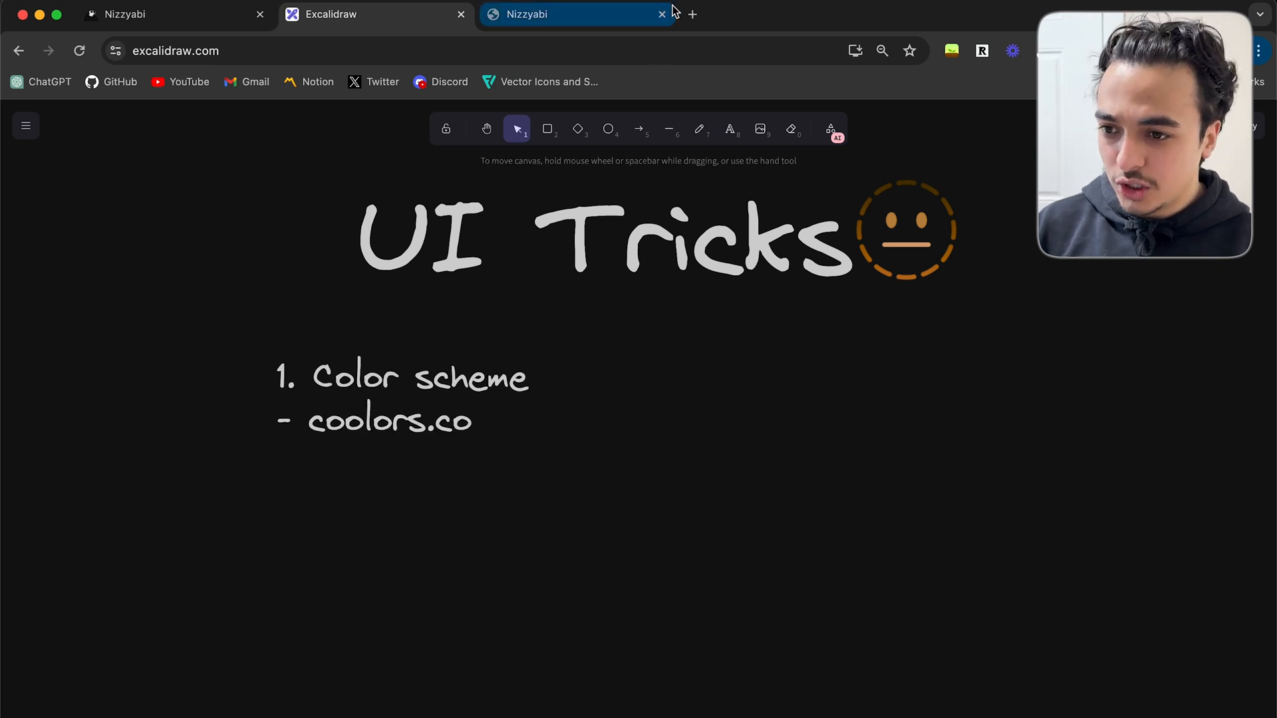
left_click(692, 14)
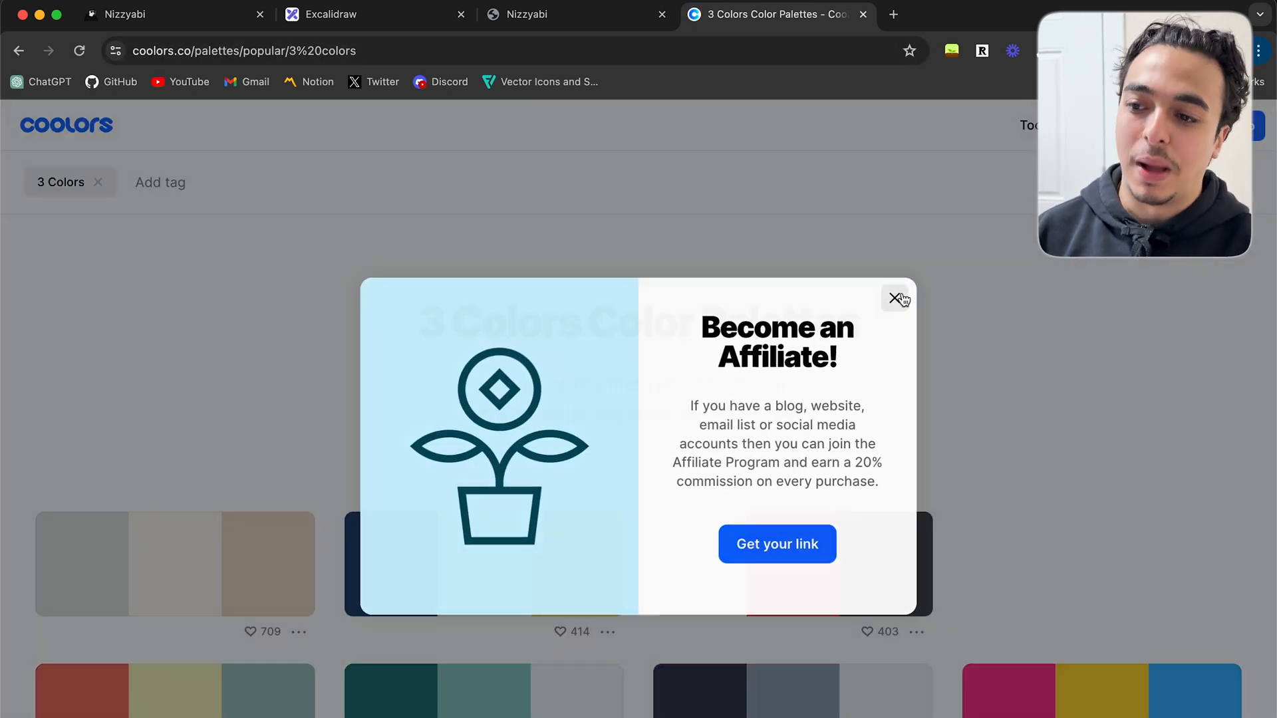
left_click(163, 14)
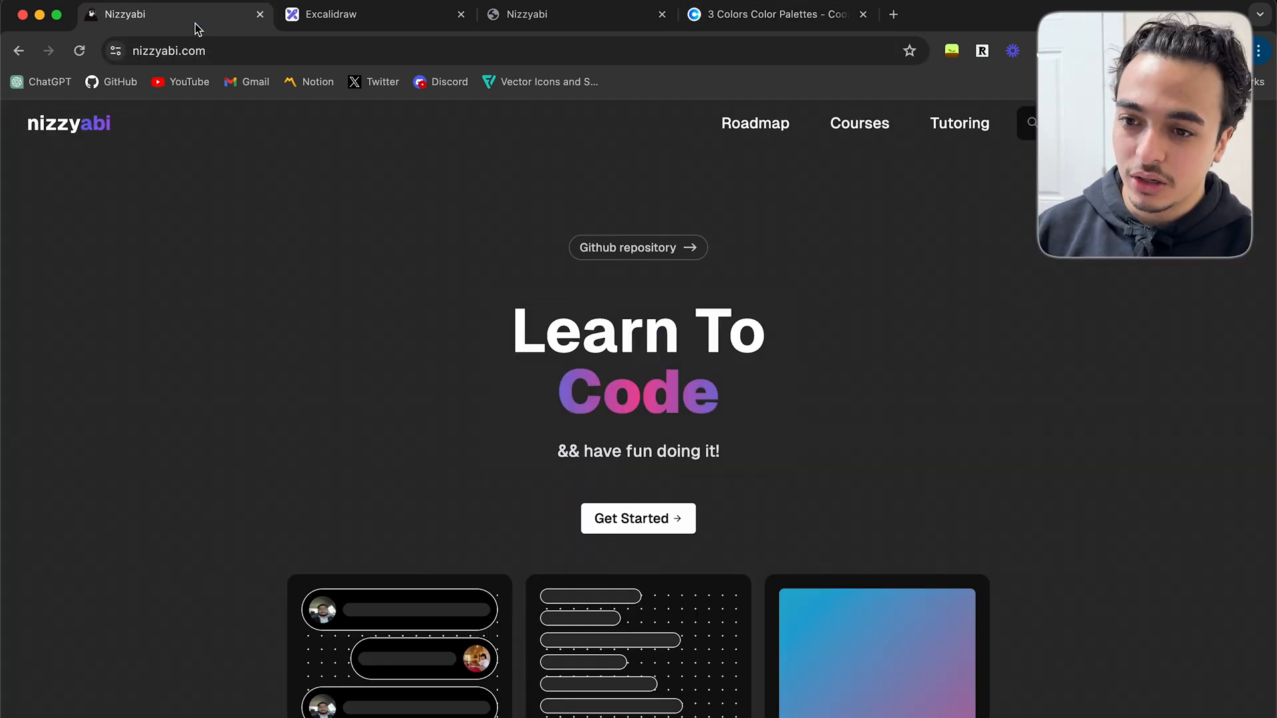
left_click(374, 14)
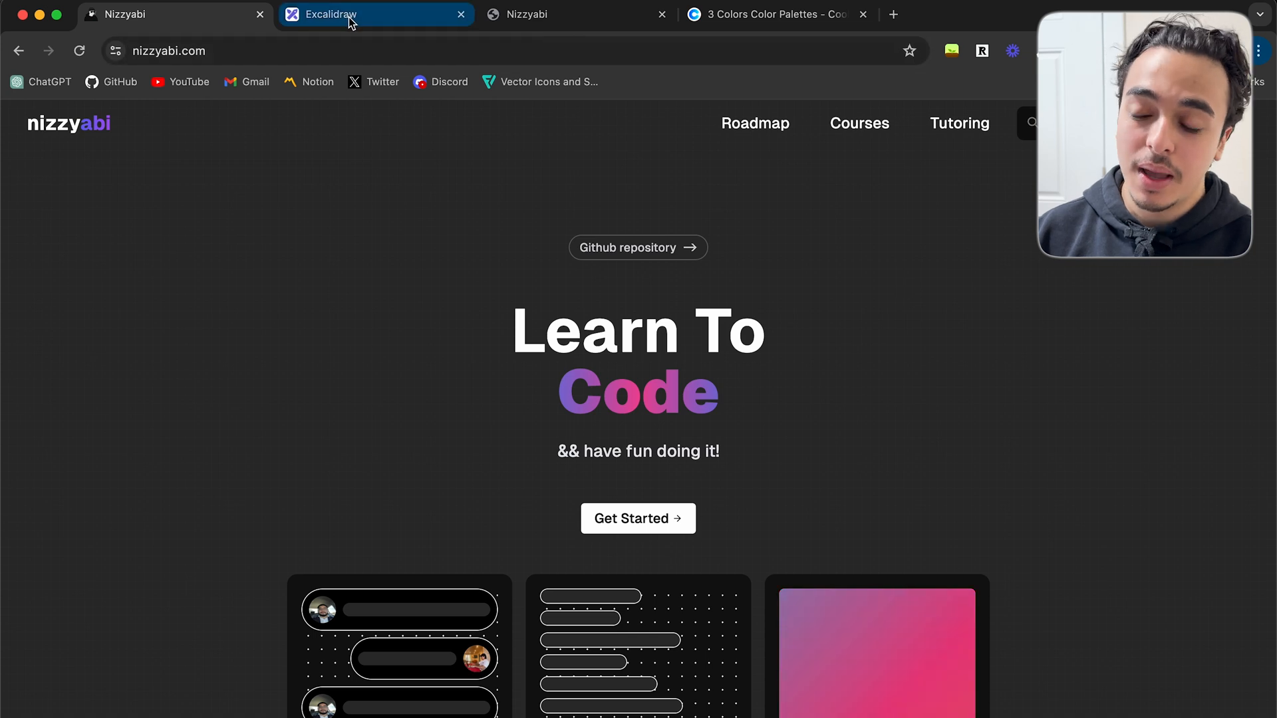
left_click(375, 14)
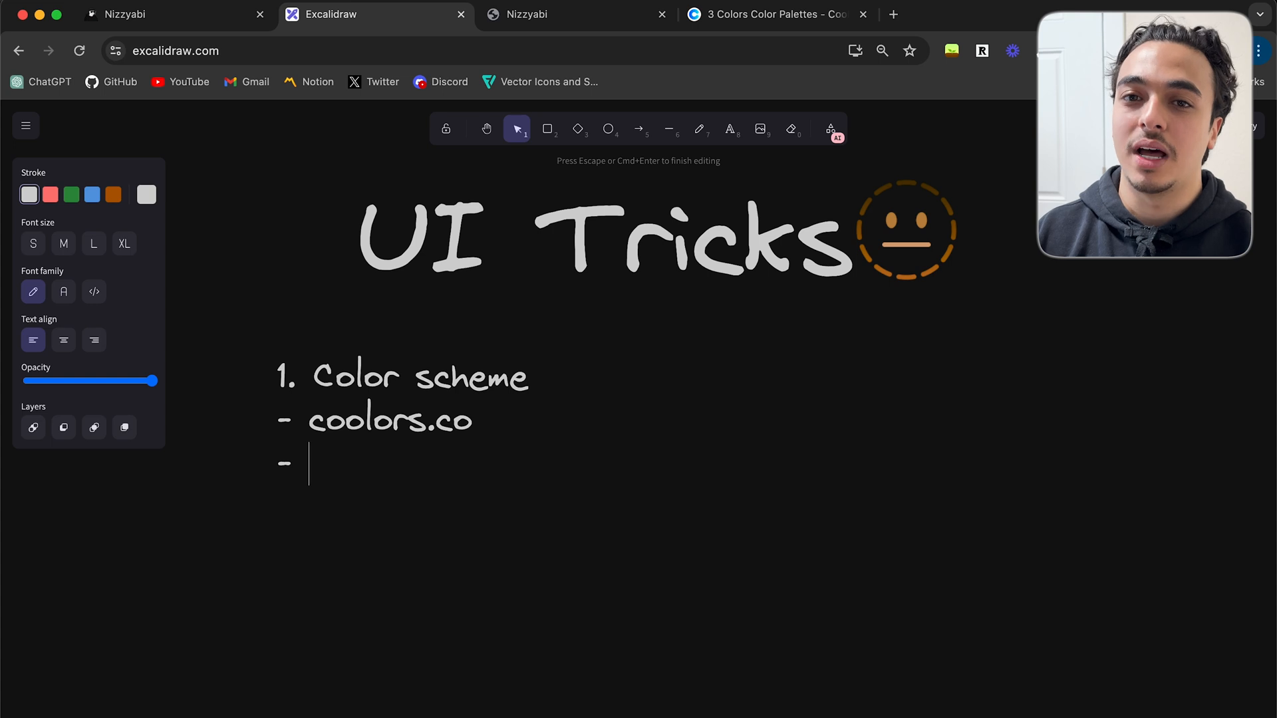
type("don't guess")
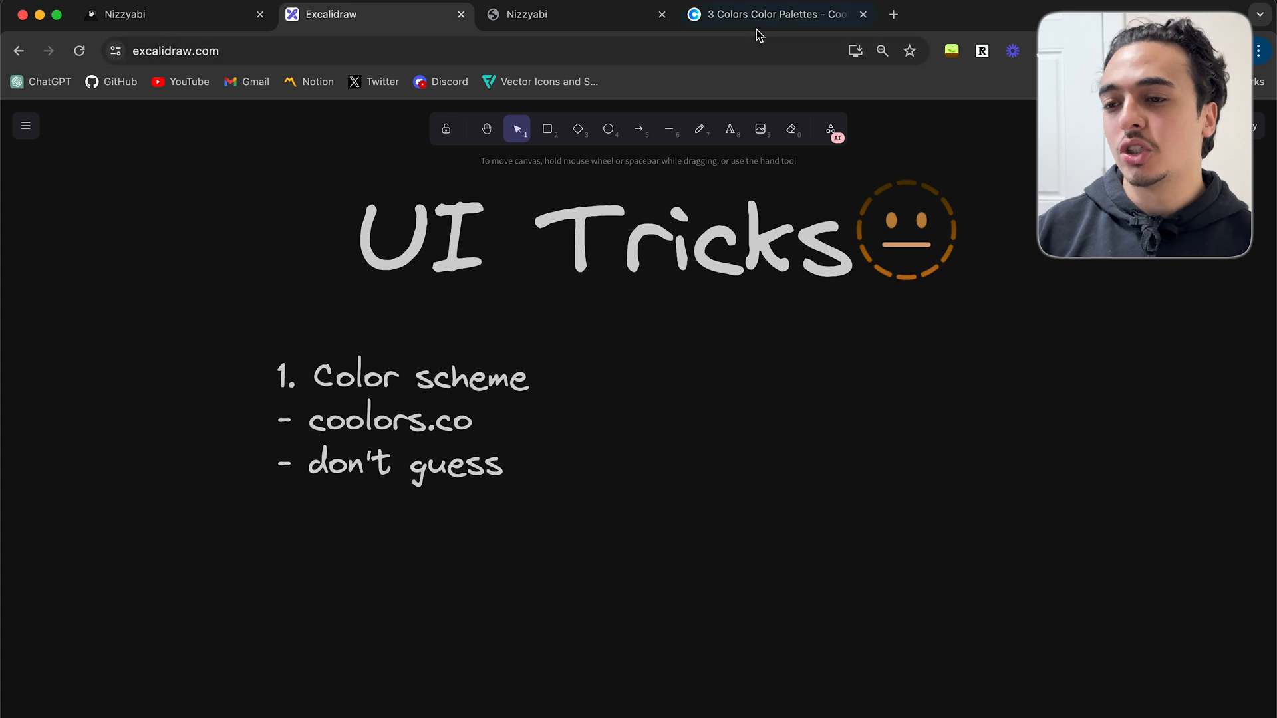
left_click(770, 14)
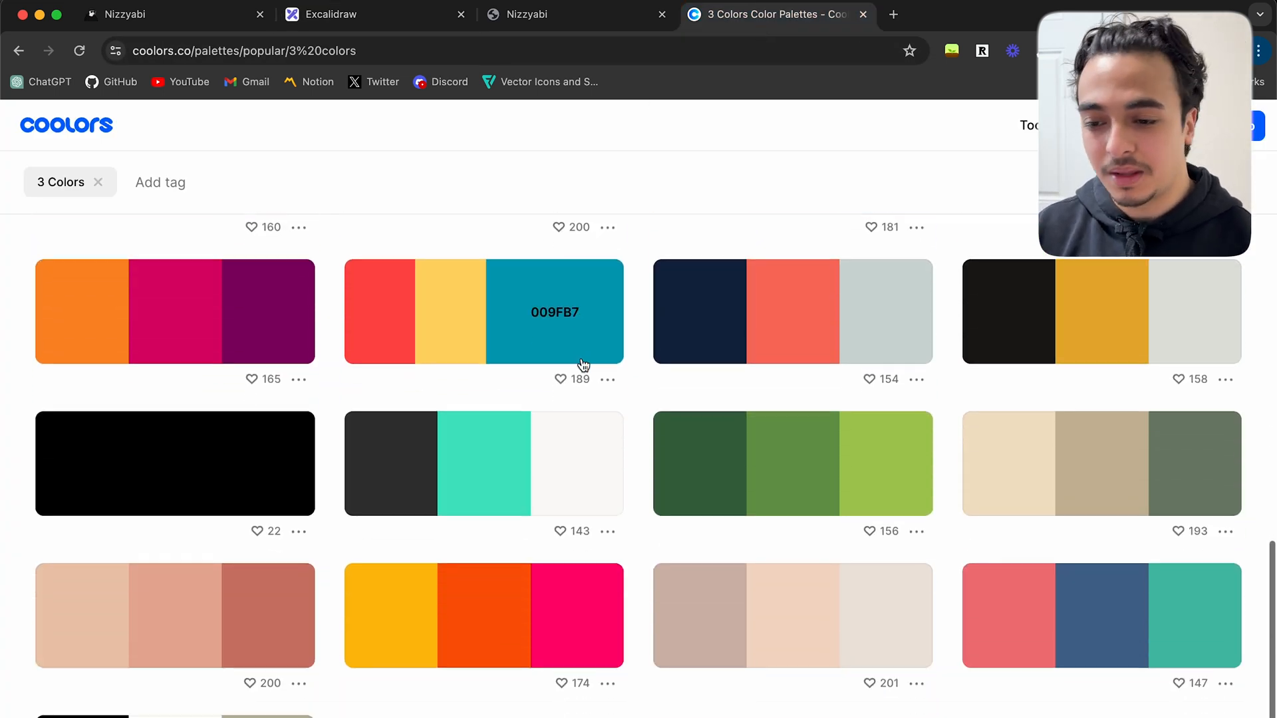
scroll("down", 3)
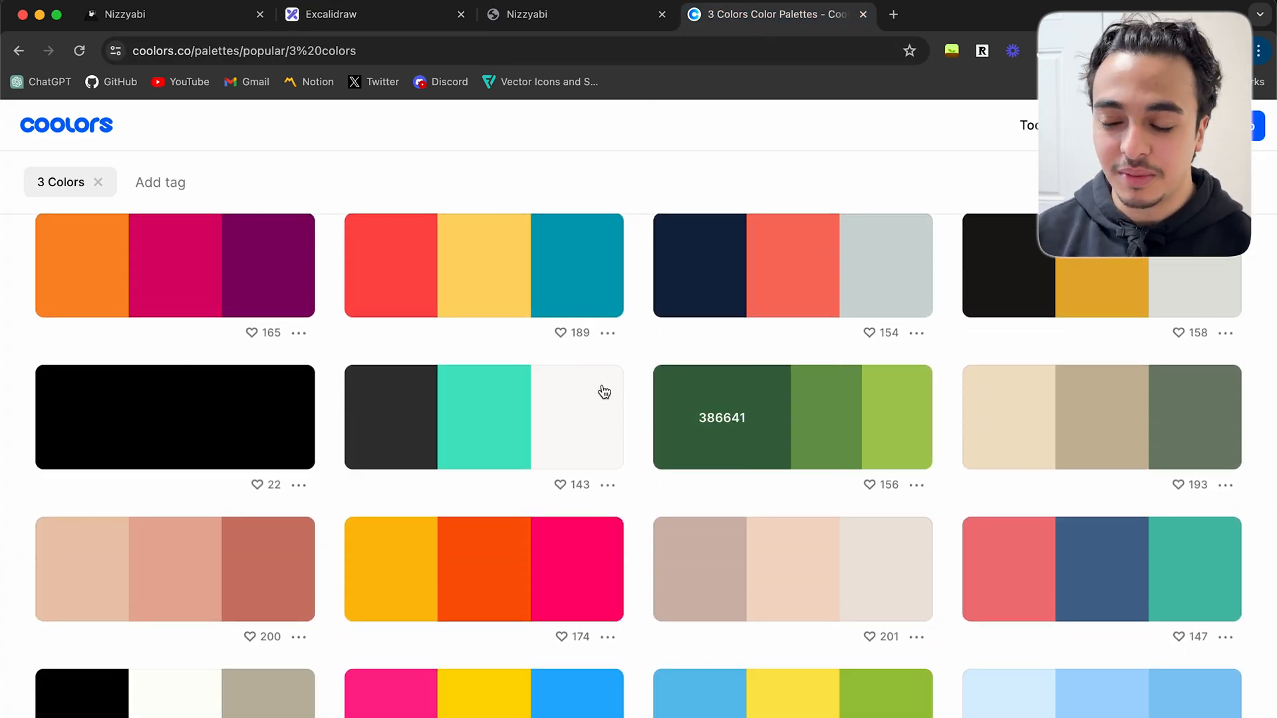
scroll("down", 3)
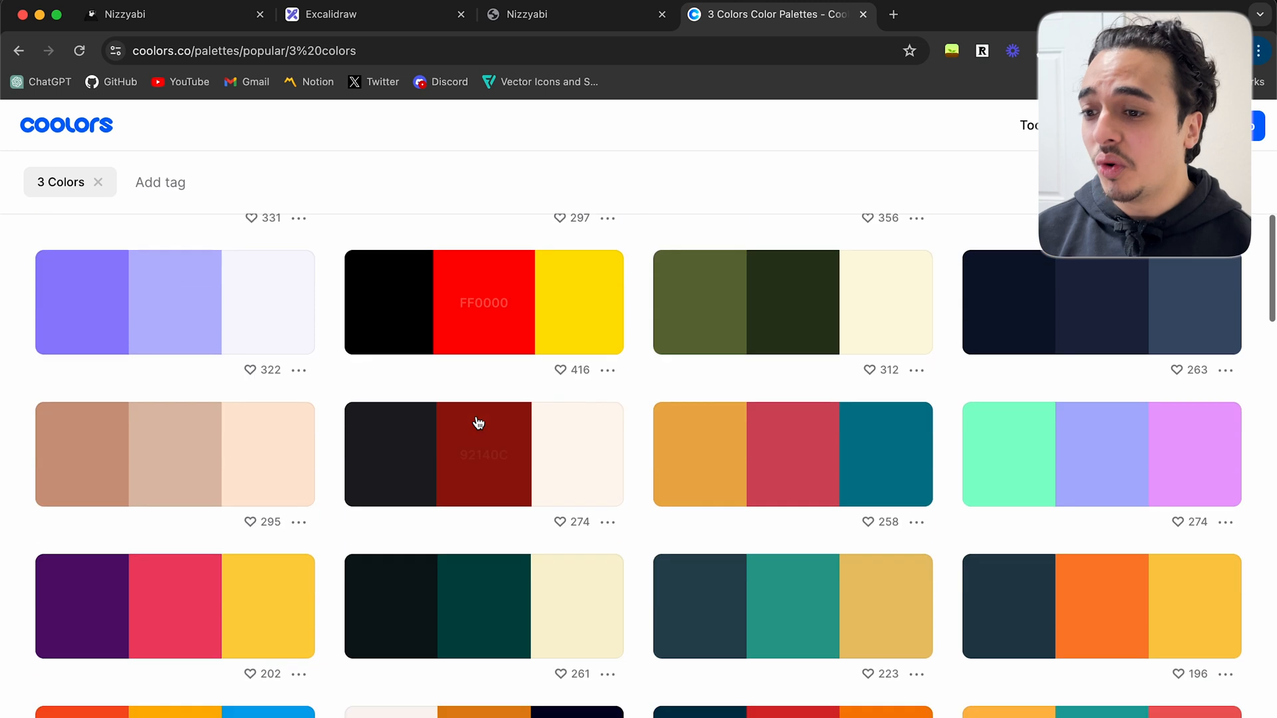
scroll("down", 3)
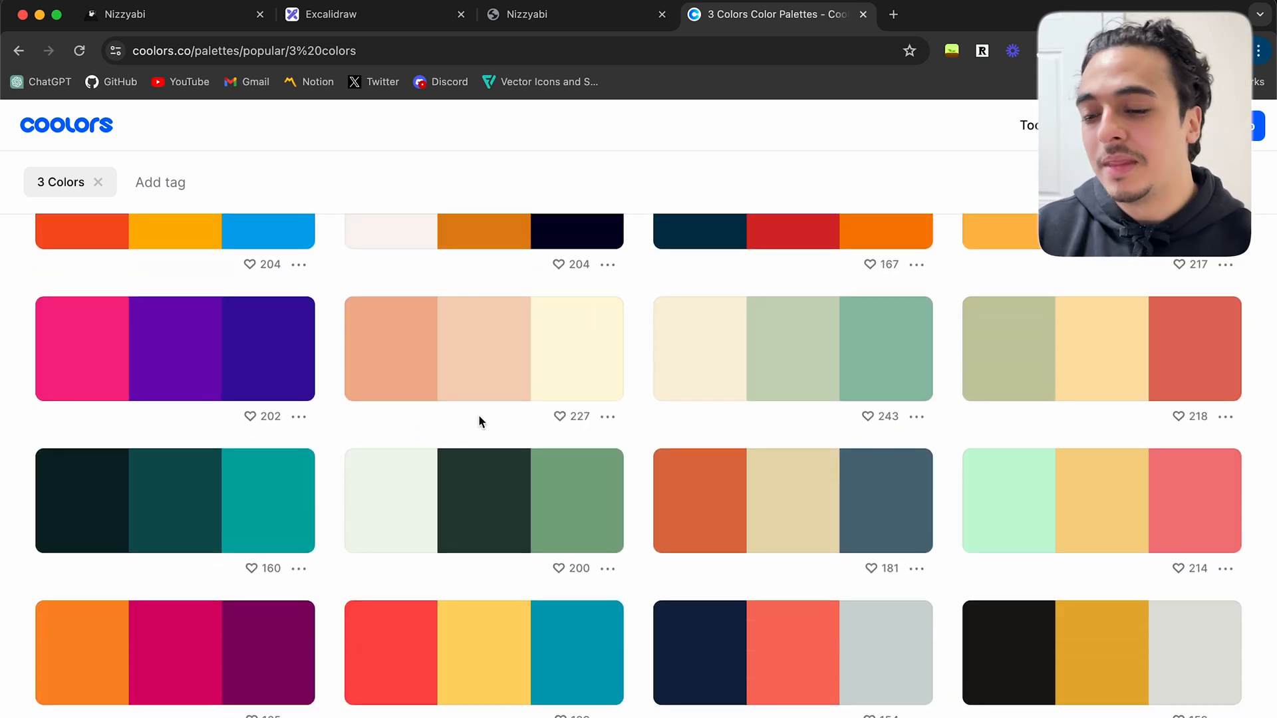
scroll("down", 3)
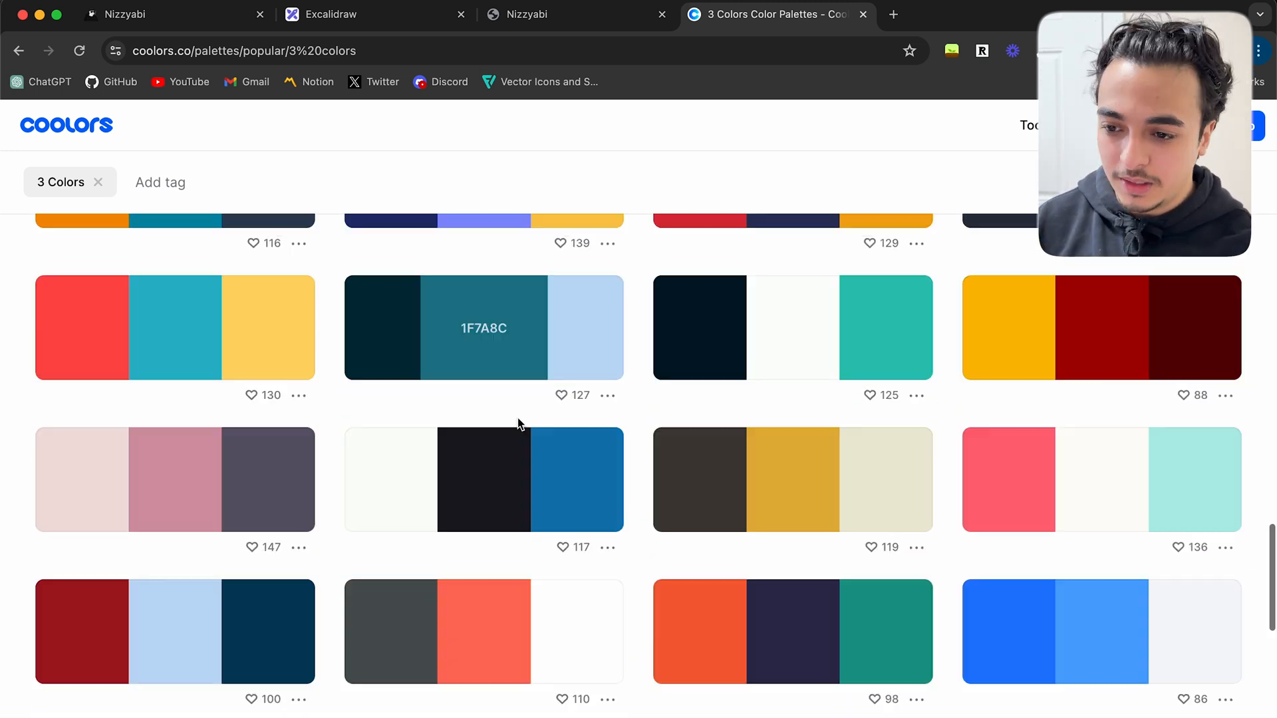
scroll("down", 3)
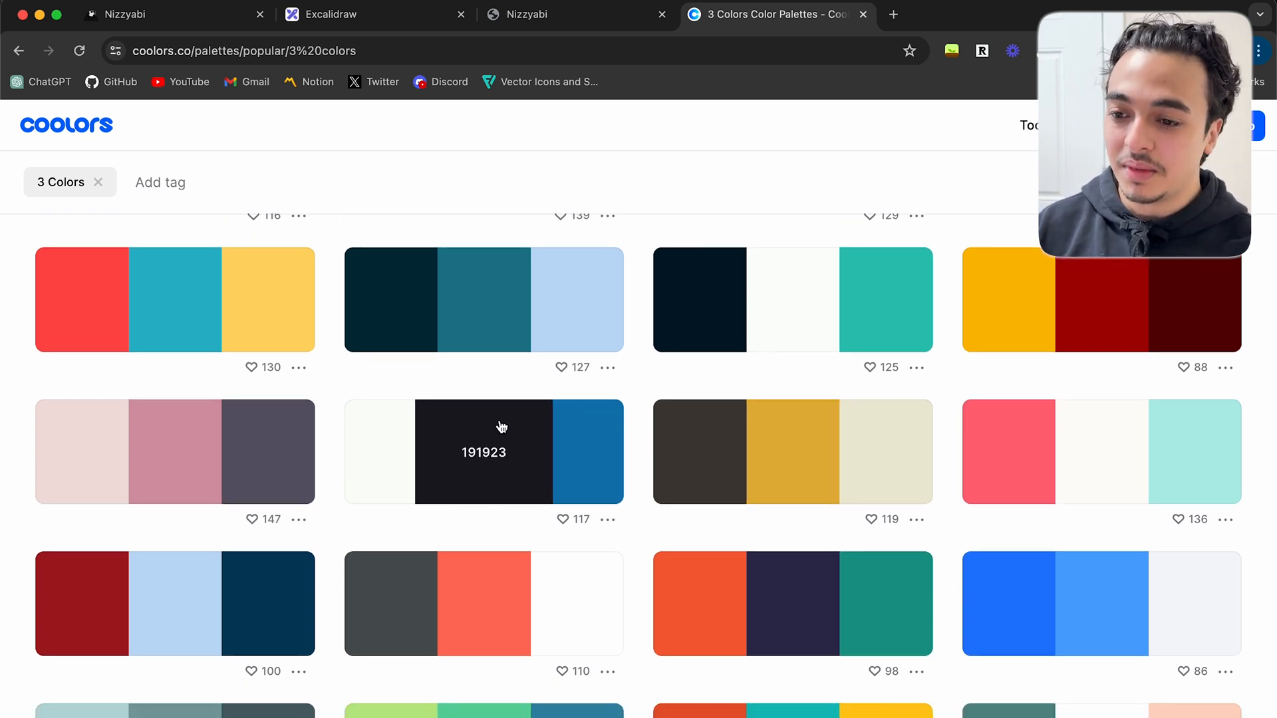
mouse_move(593, 479)
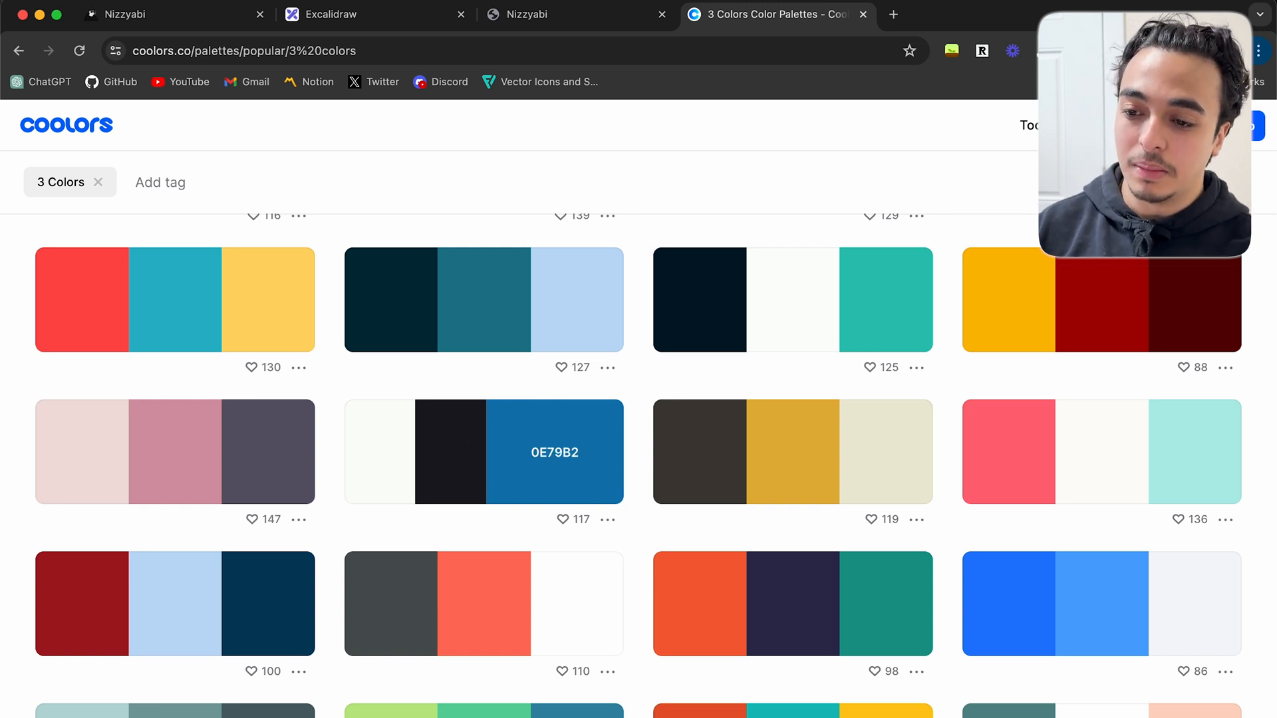
mouse_move(572, 429)
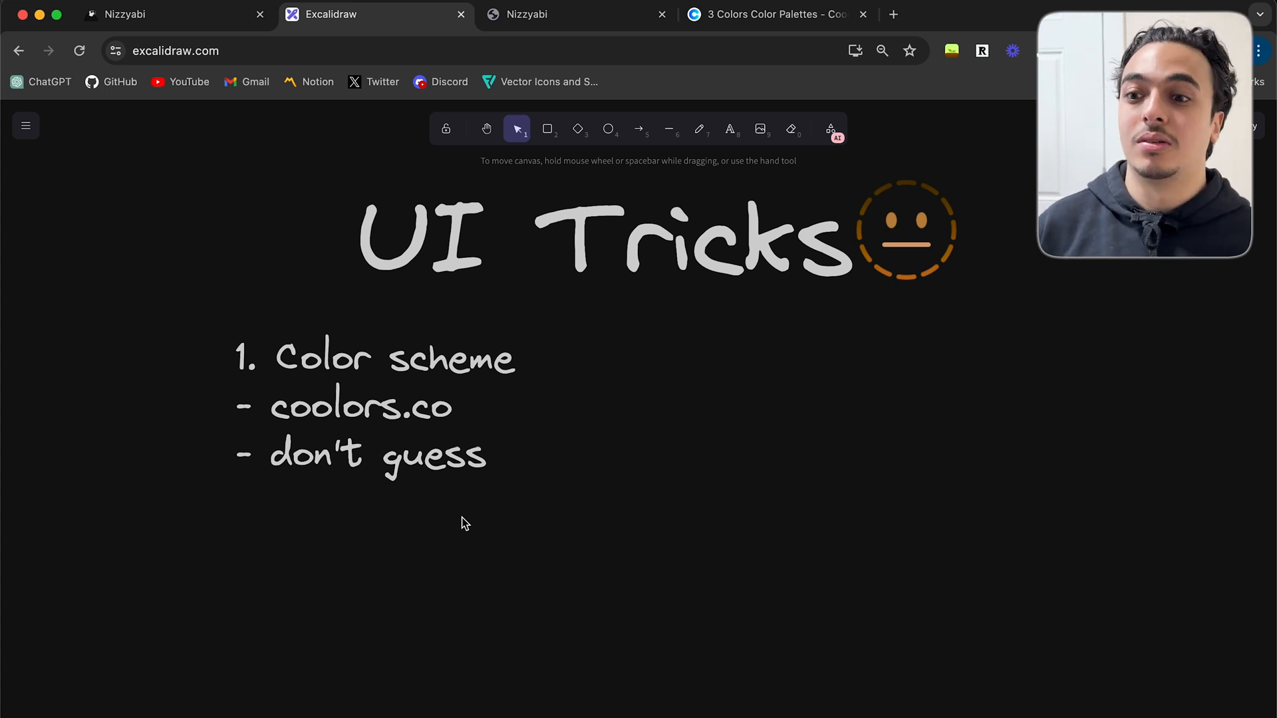
Add the tip '2. loading & skeleton states' to the right of the color list
left_click(729, 128)
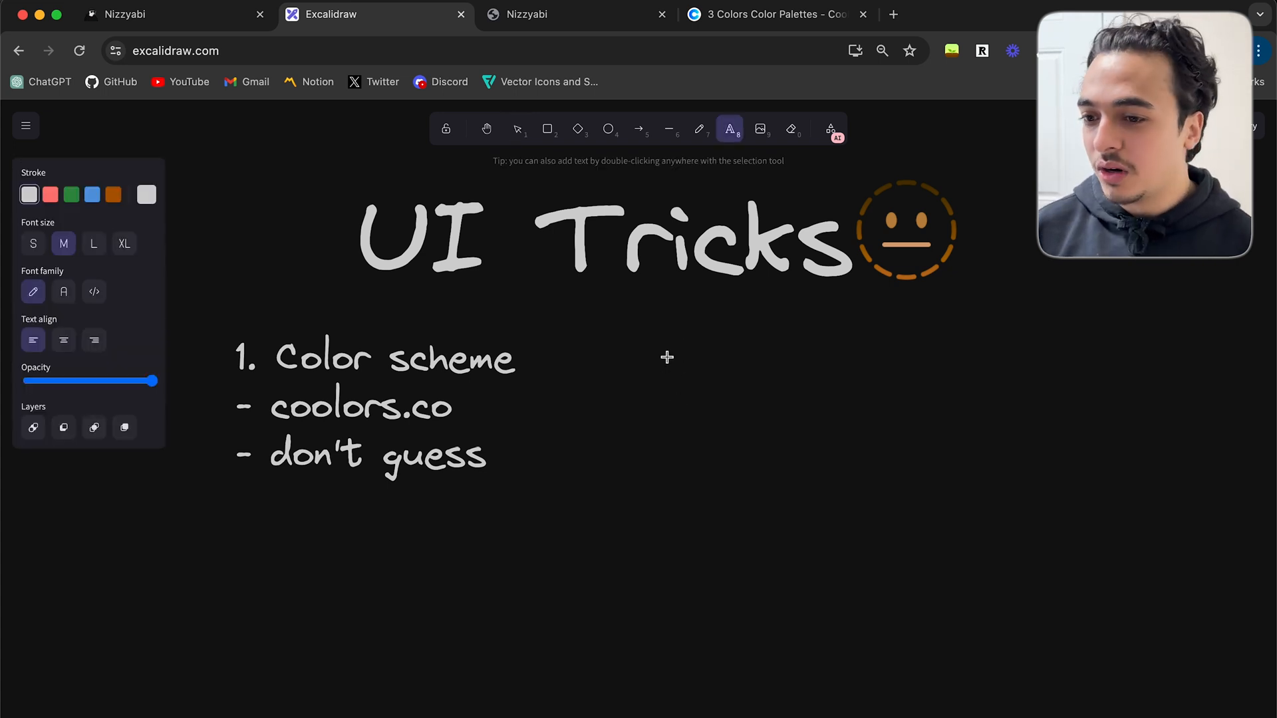
type("2.")
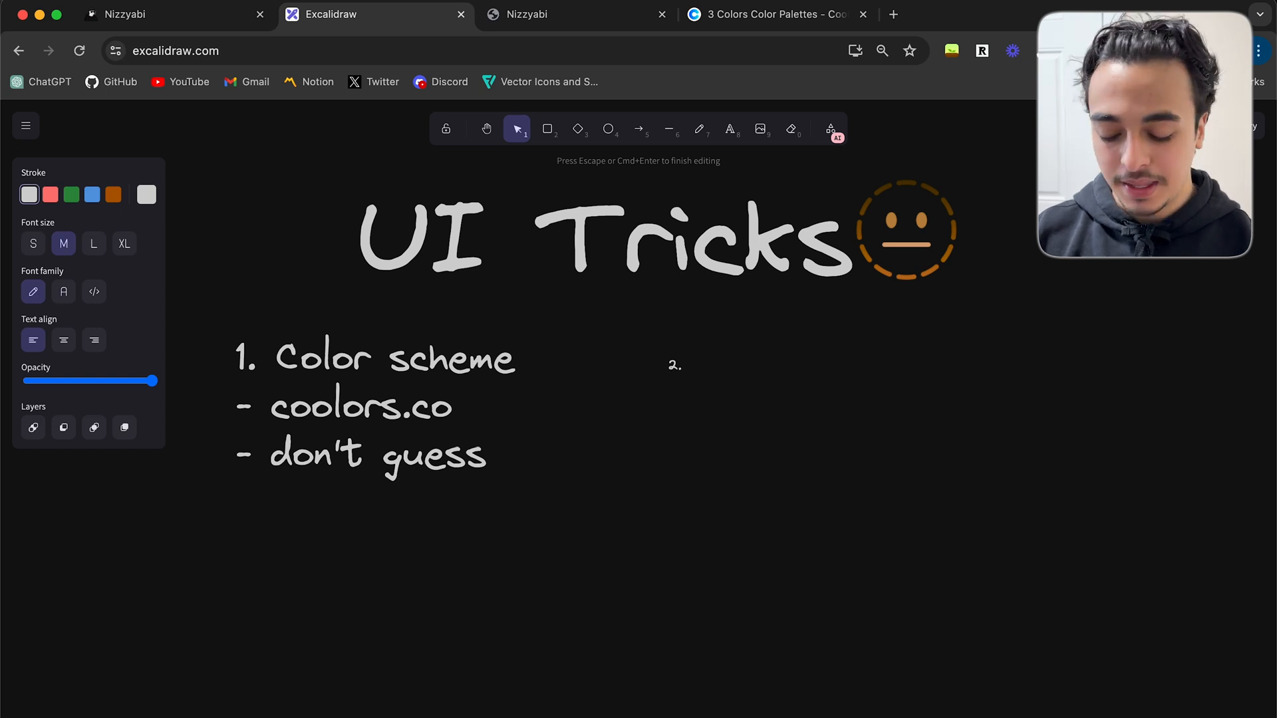
type("loading & skeleton states")
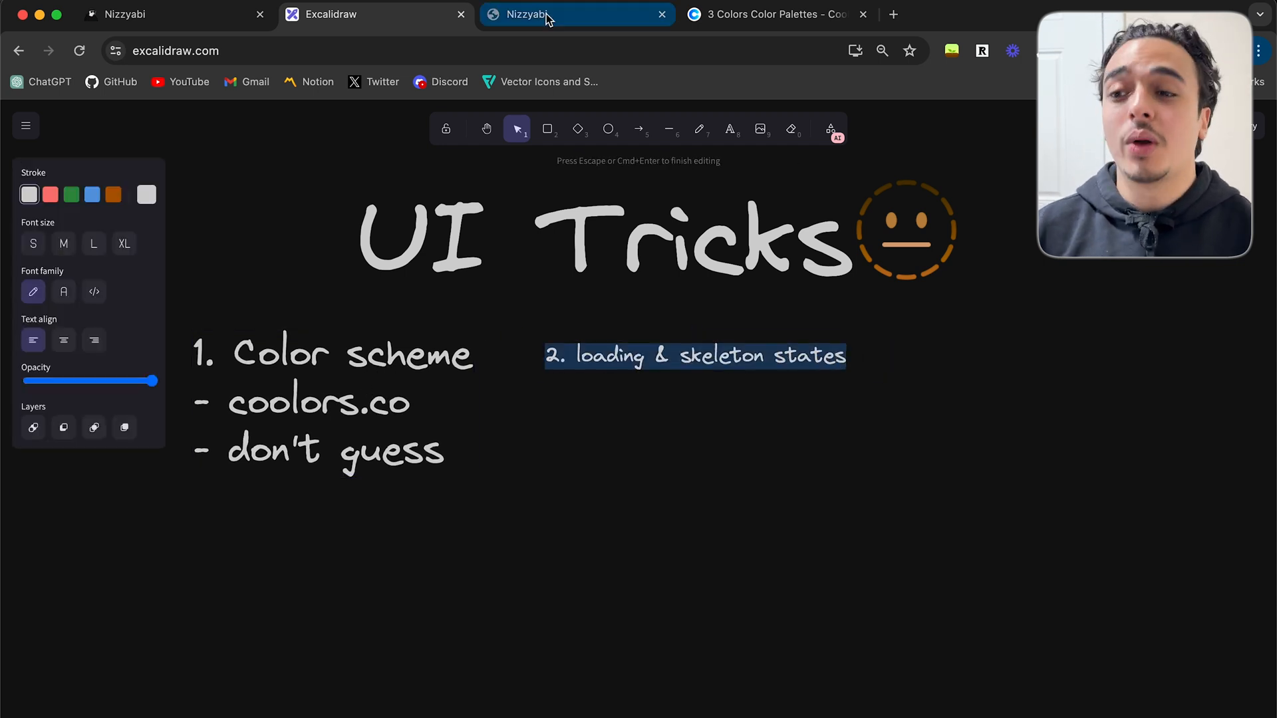
left_click(576, 14)
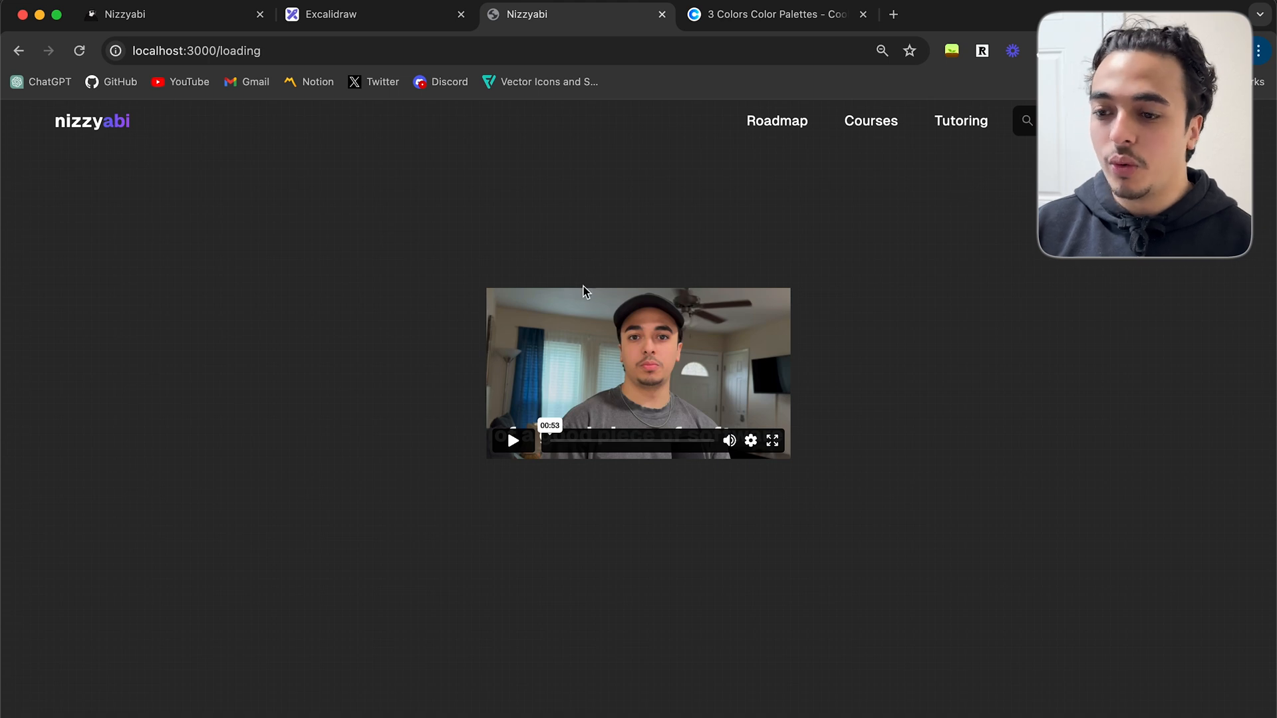
Reload localhost:3000/loading so the embedded intro video loads again
left_click(80, 50)
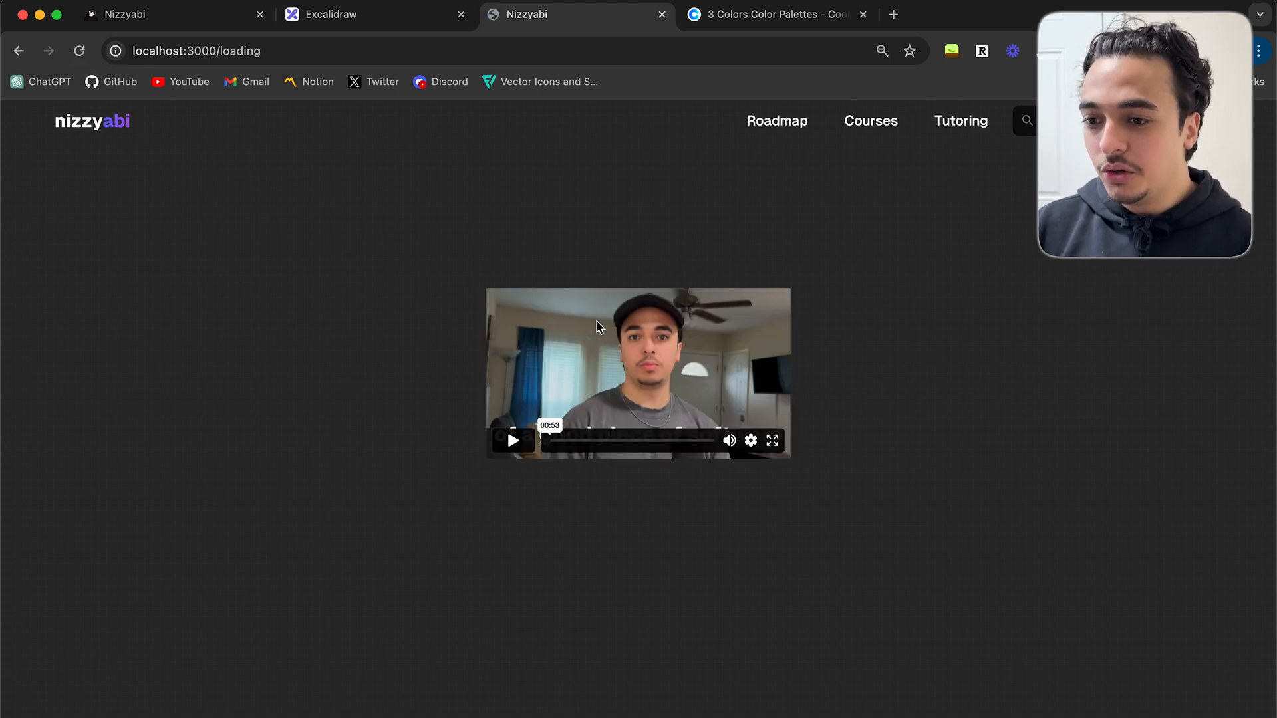
left_click(80, 51)
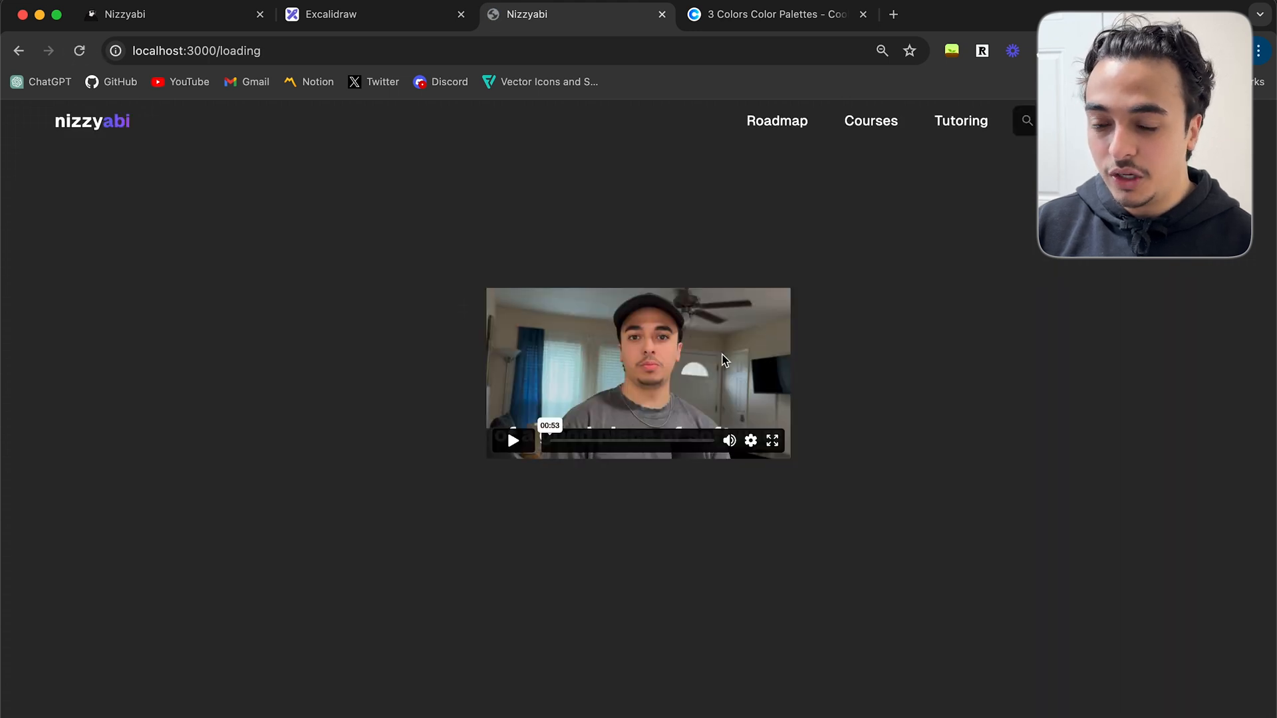
mouse_move(227, 146)
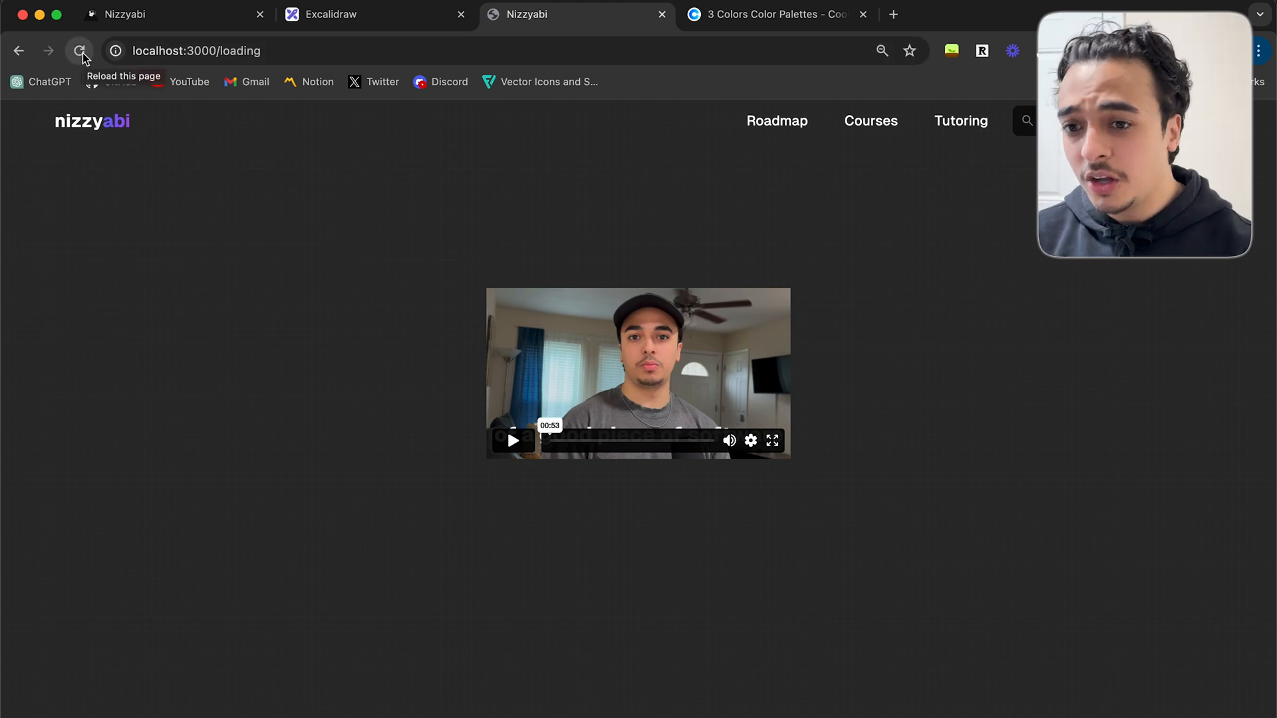
left_click(79, 51)
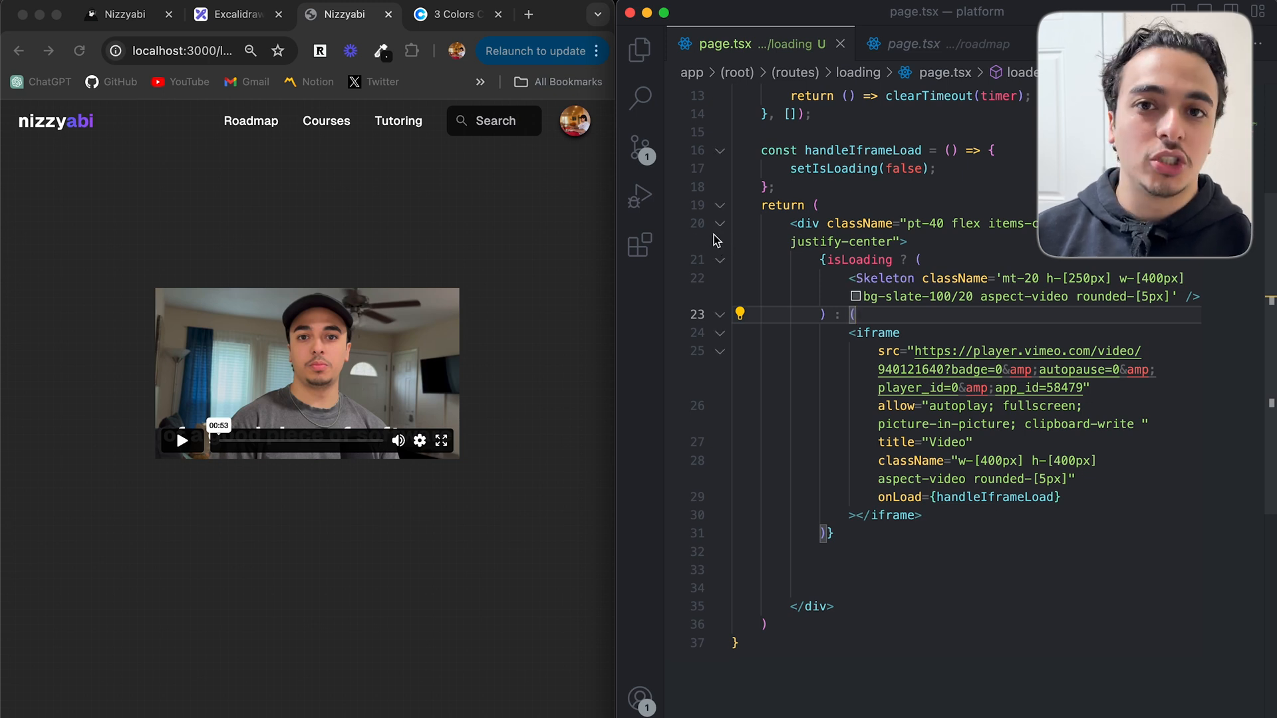
Show the loading page code with its Skeleton placeholder, then reload the localhost preview
left_click(527, 15)
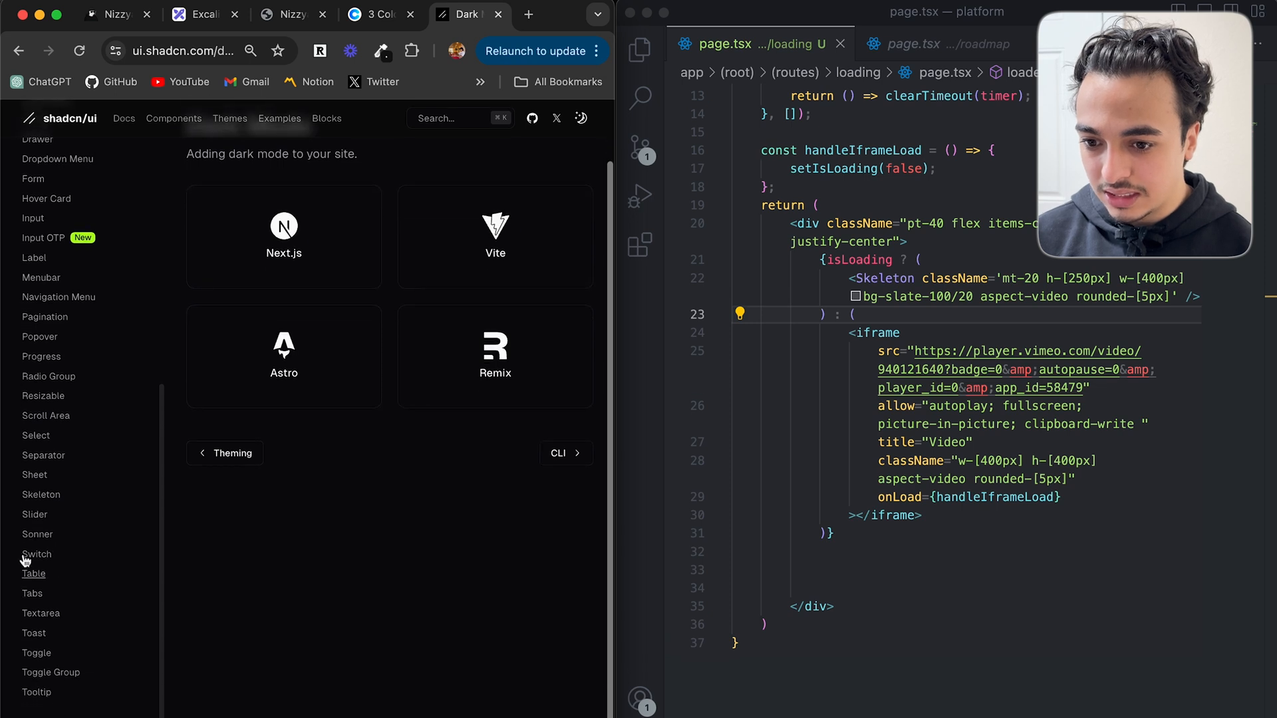
left_click(40, 494)
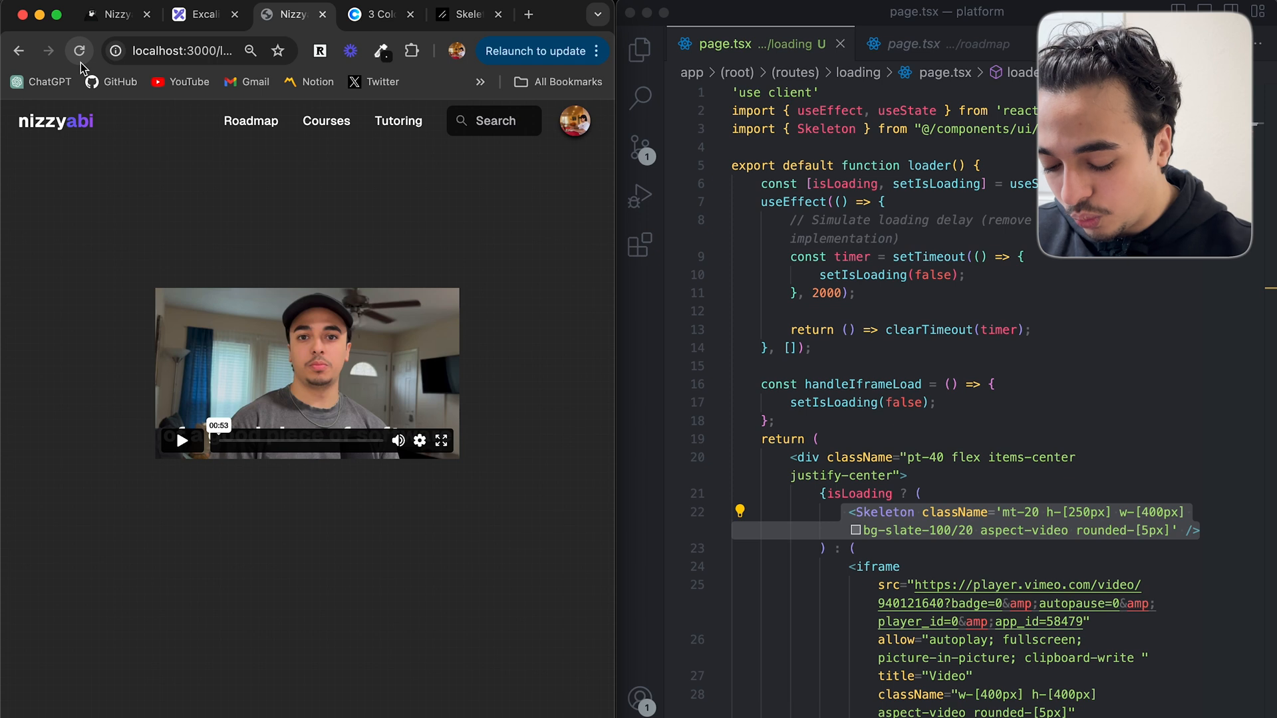
mouse_move(79, 51)
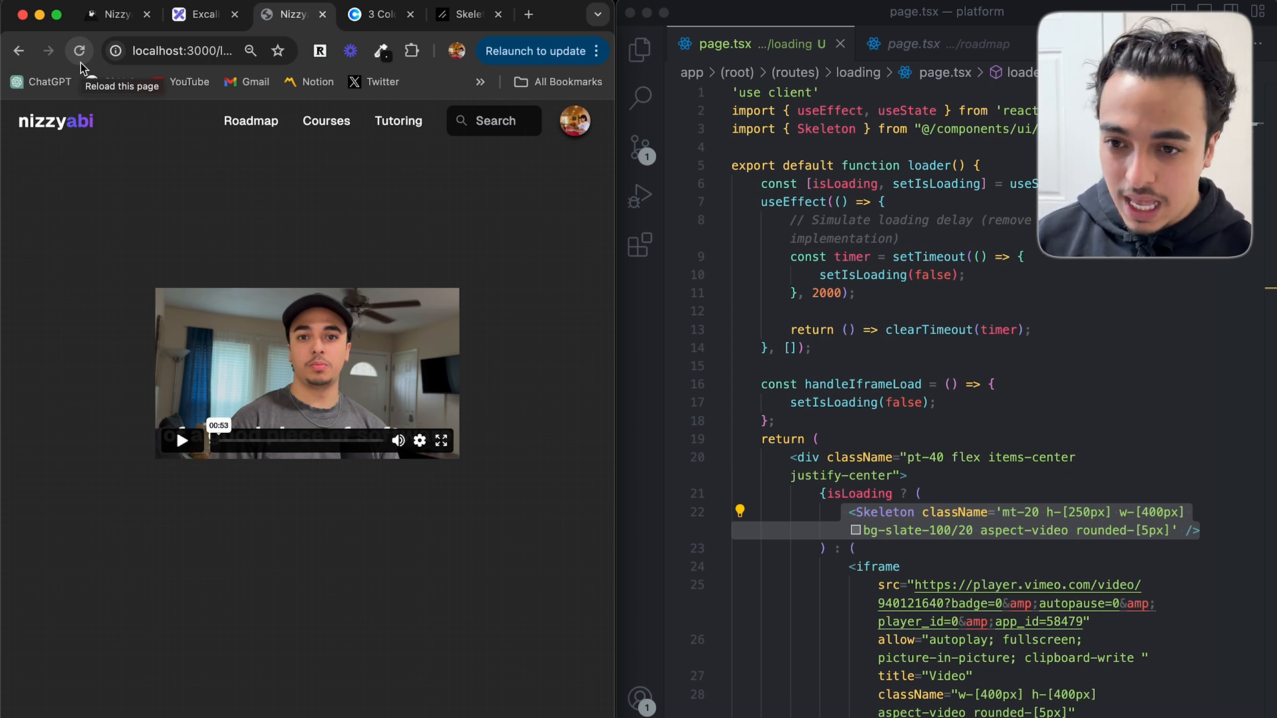
left_click(79, 50)
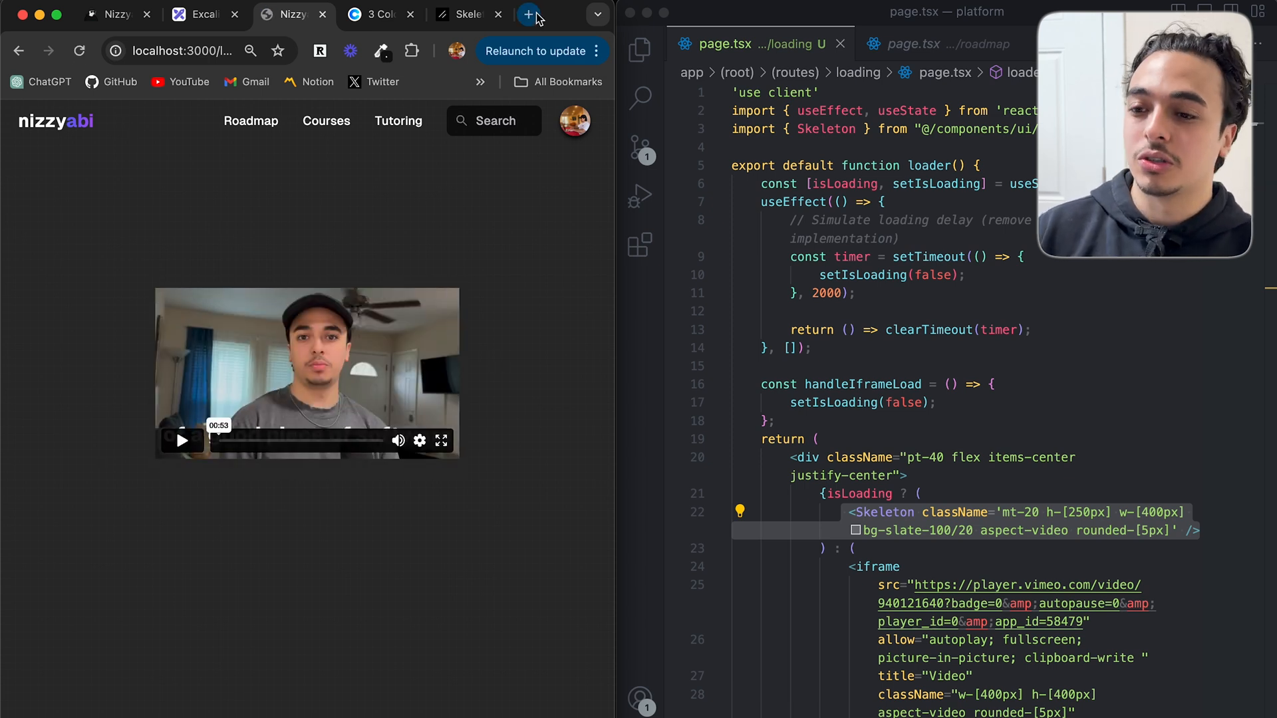
left_click(527, 14)
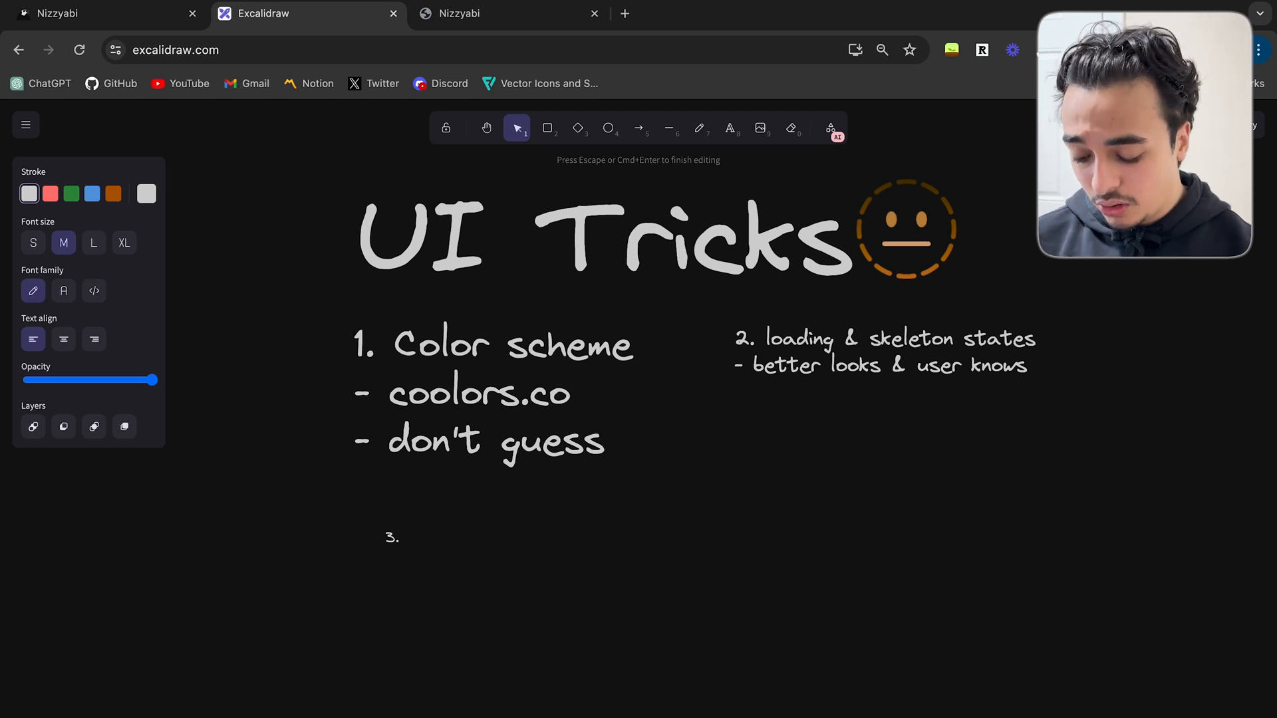
Type 'notifications' after '3.' on the UI Tricks board
type("notifications")
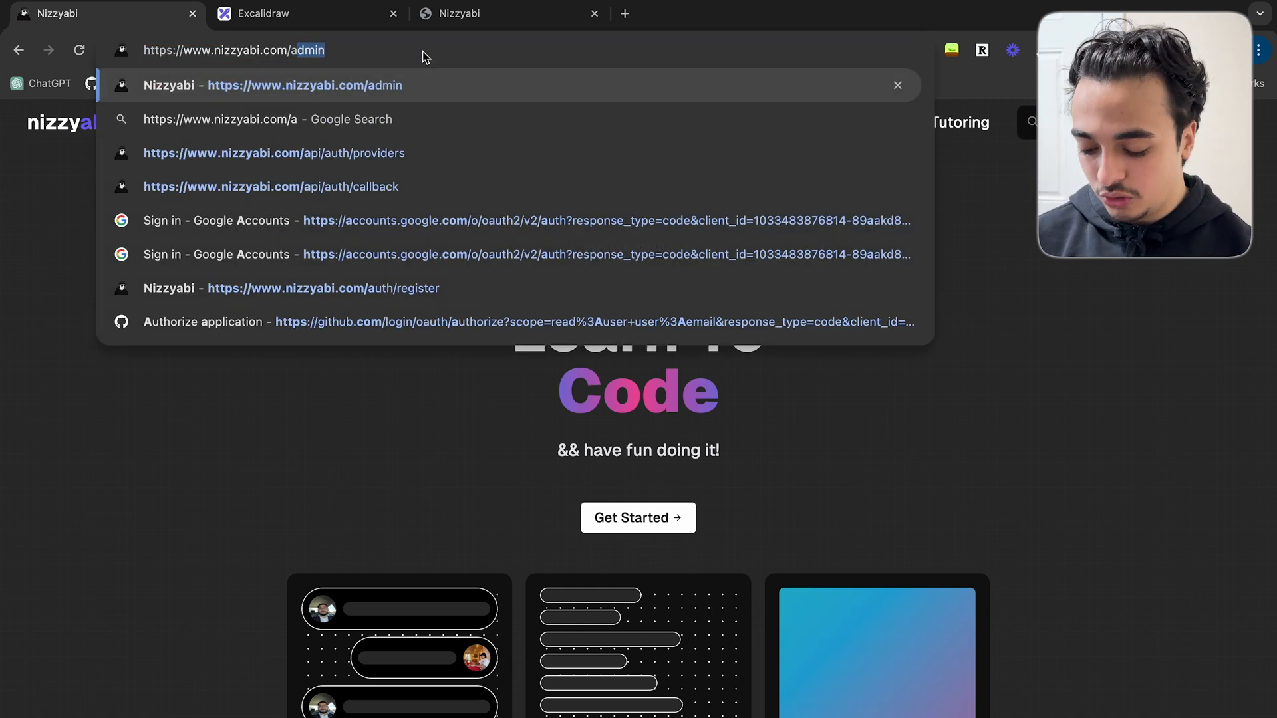
Open nizzyabi.com/admin and the Stripe Payment course setup page, scrolling to Intro Video Link
left_click(305, 85)
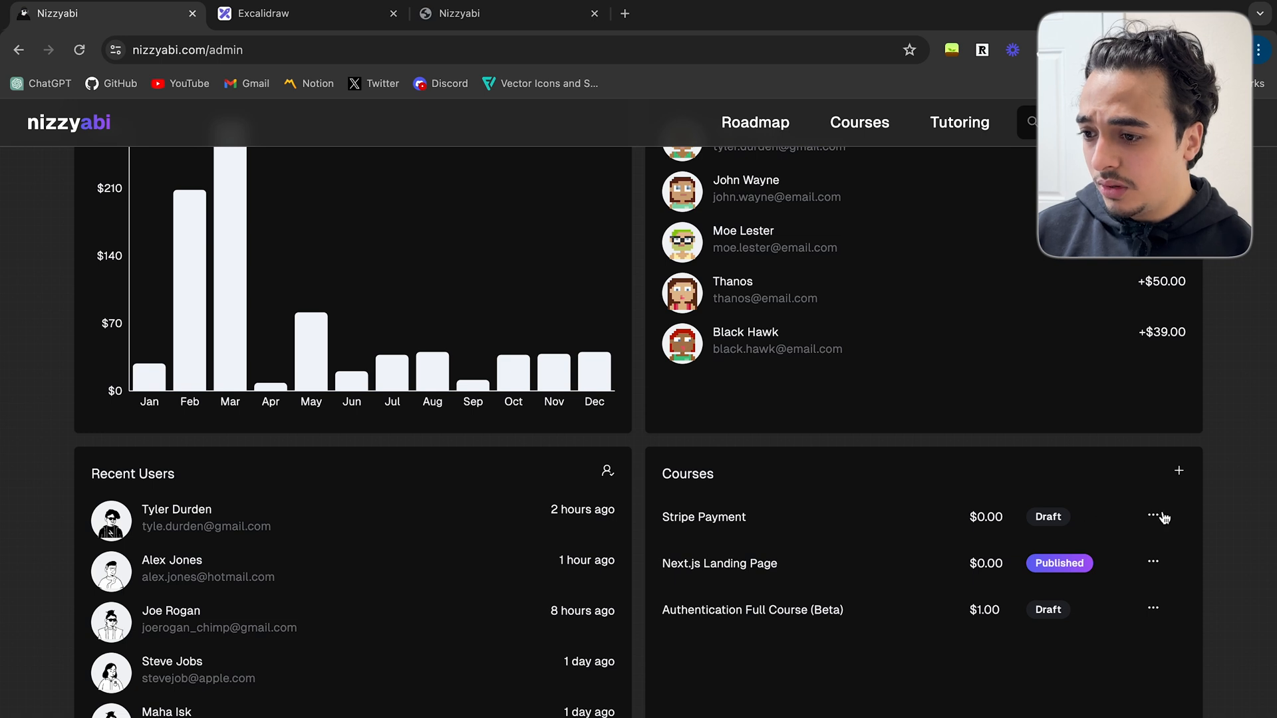
left_click(703, 516)
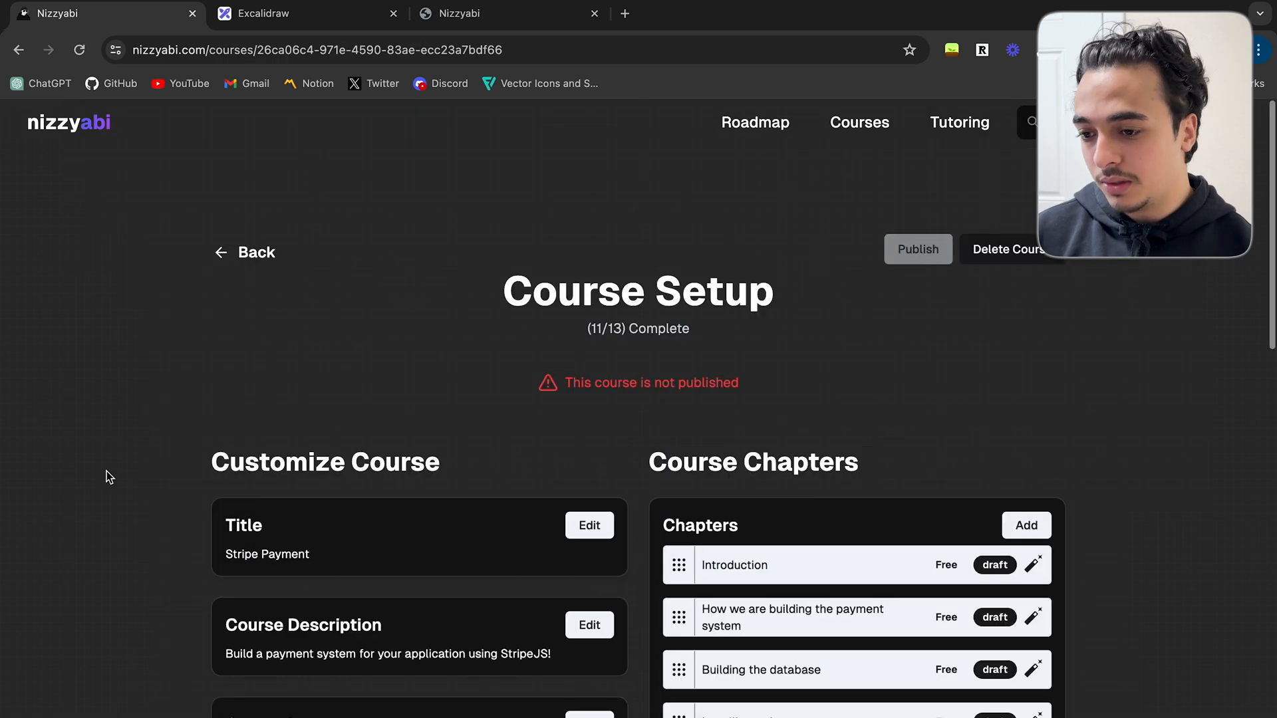
scroll("down", 3)
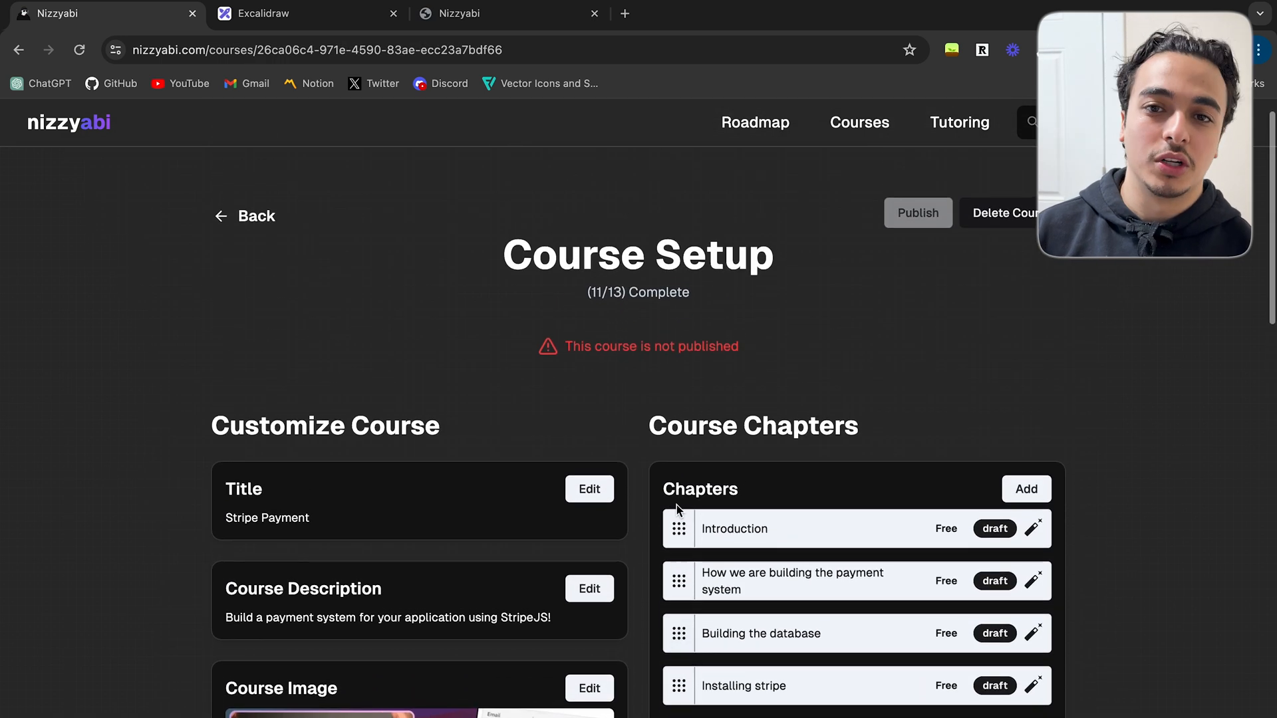
scroll("down", 3)
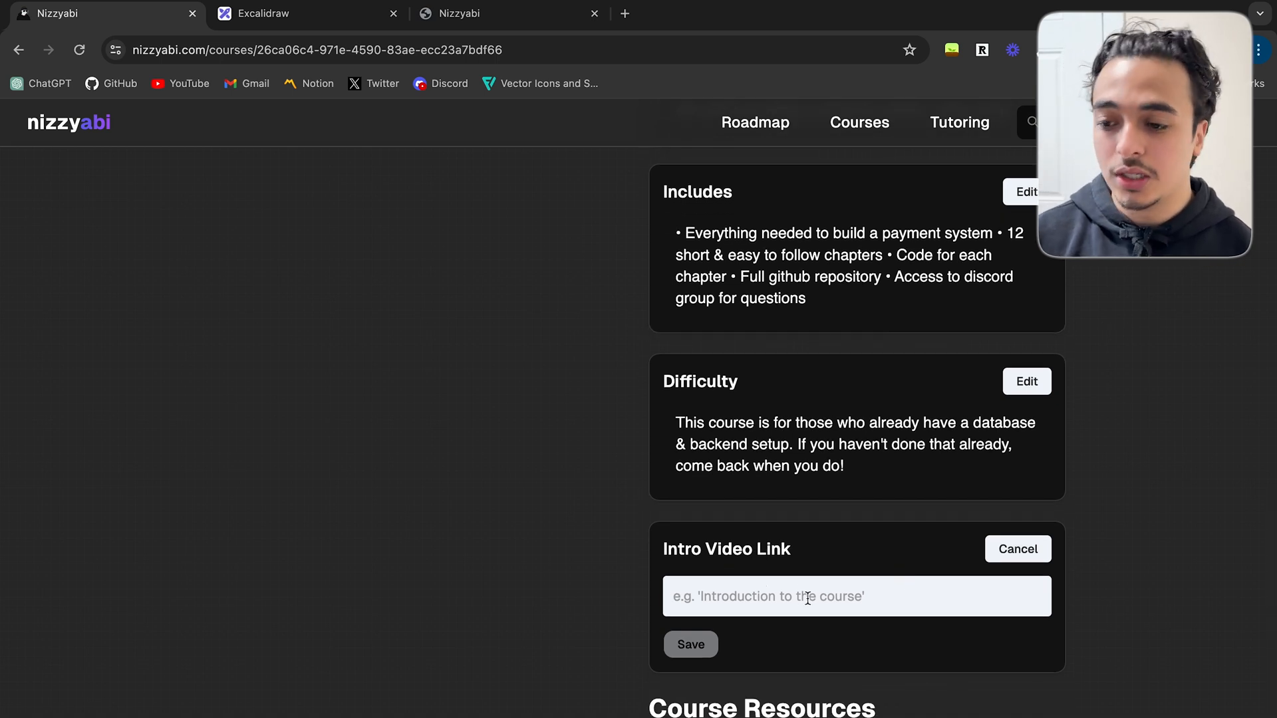
Save 'hi' as the intro video link, then reopen and cancel editing
type("hi")
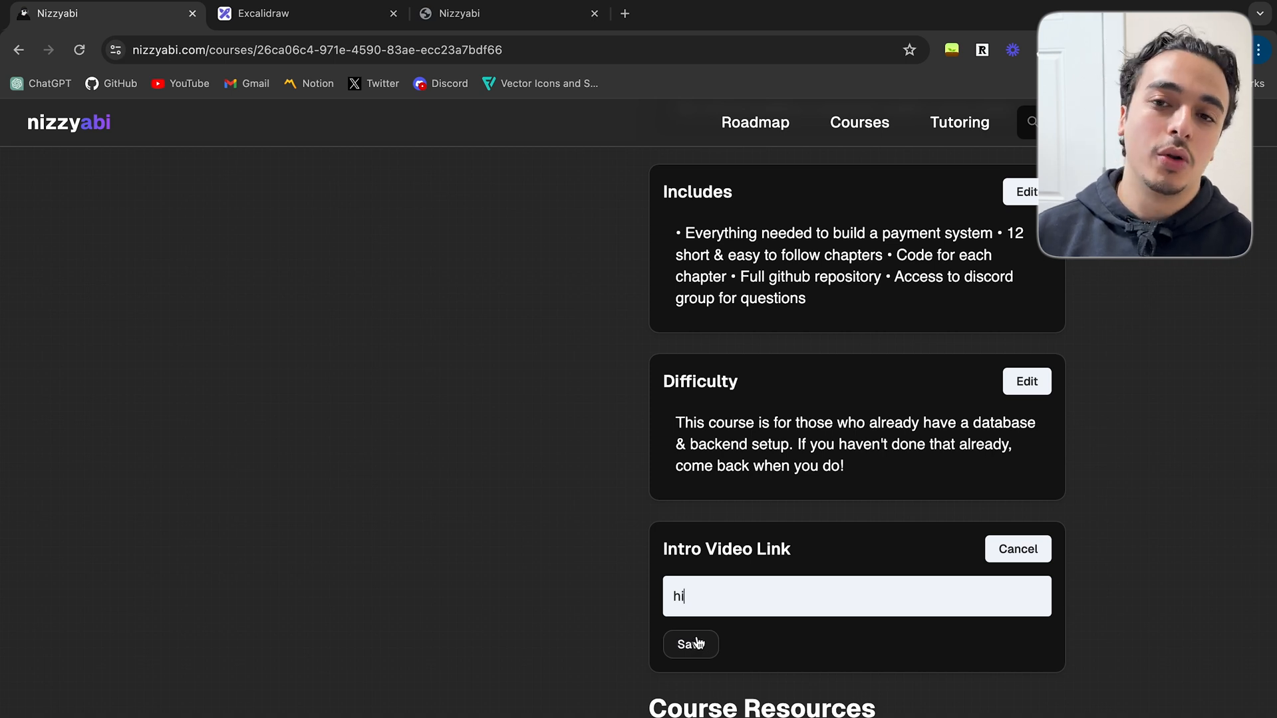
left_click(689, 645)
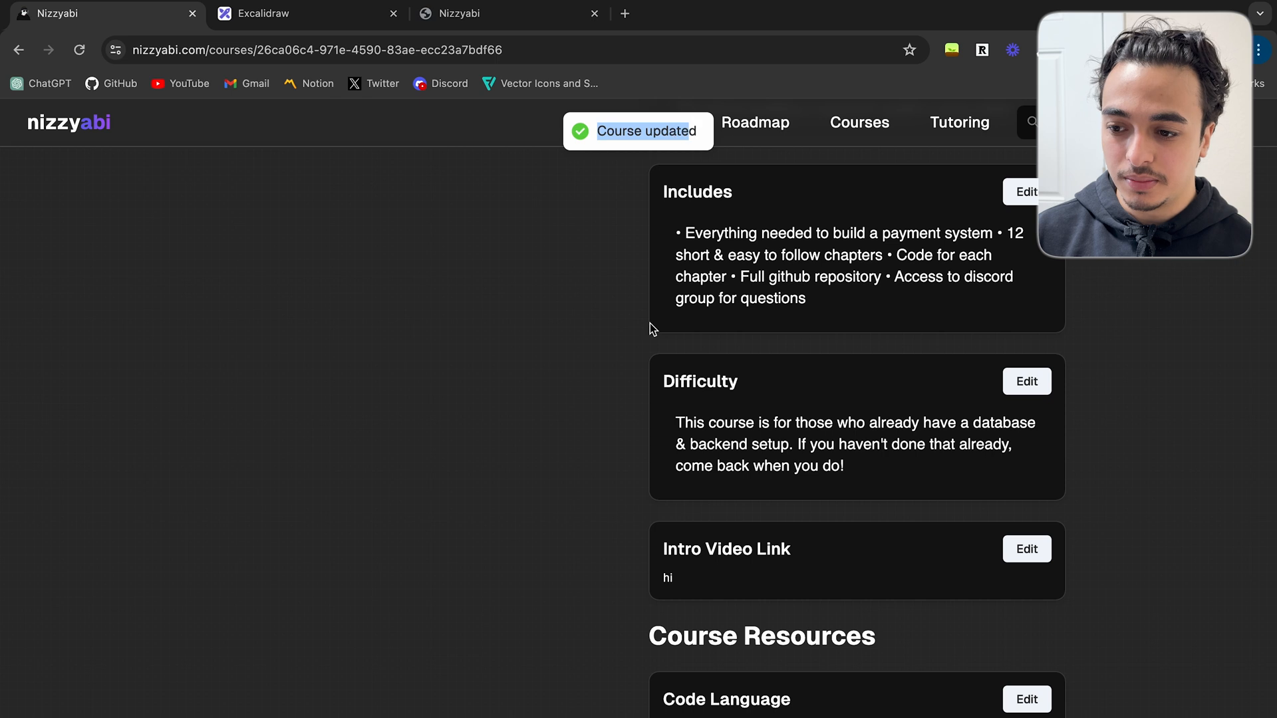
left_click(1026, 549)
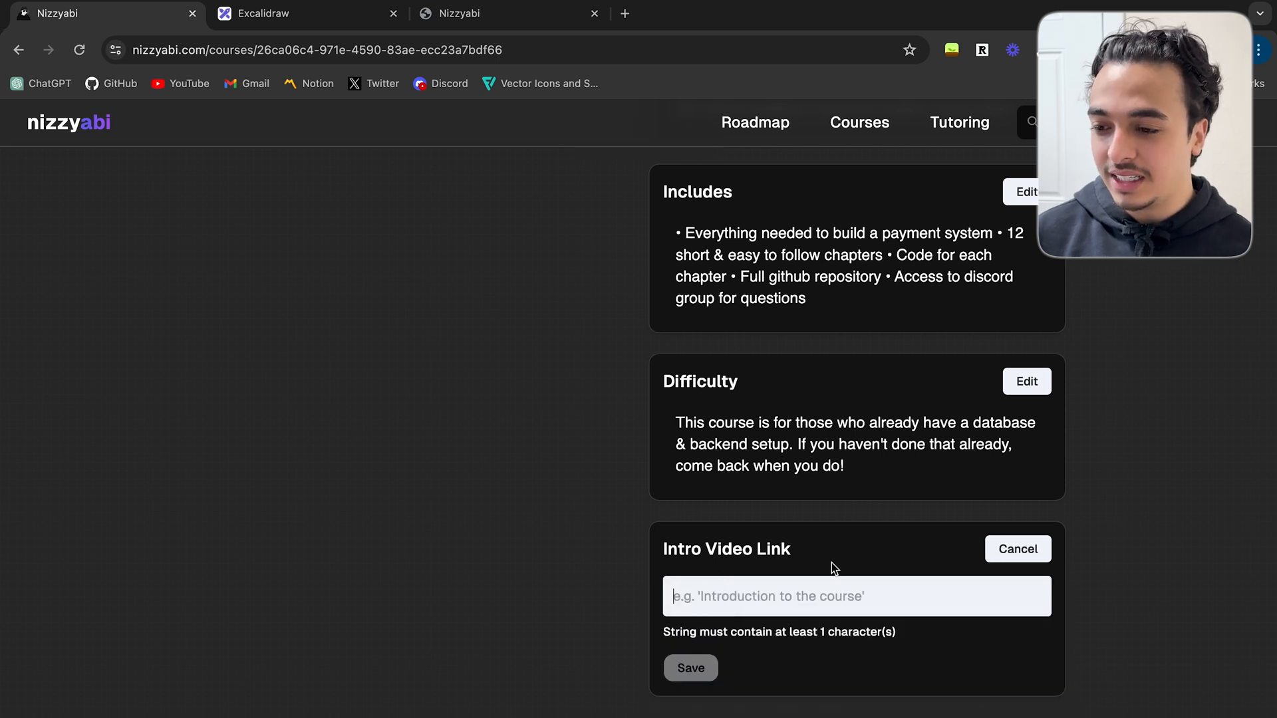
left_click(690, 668)
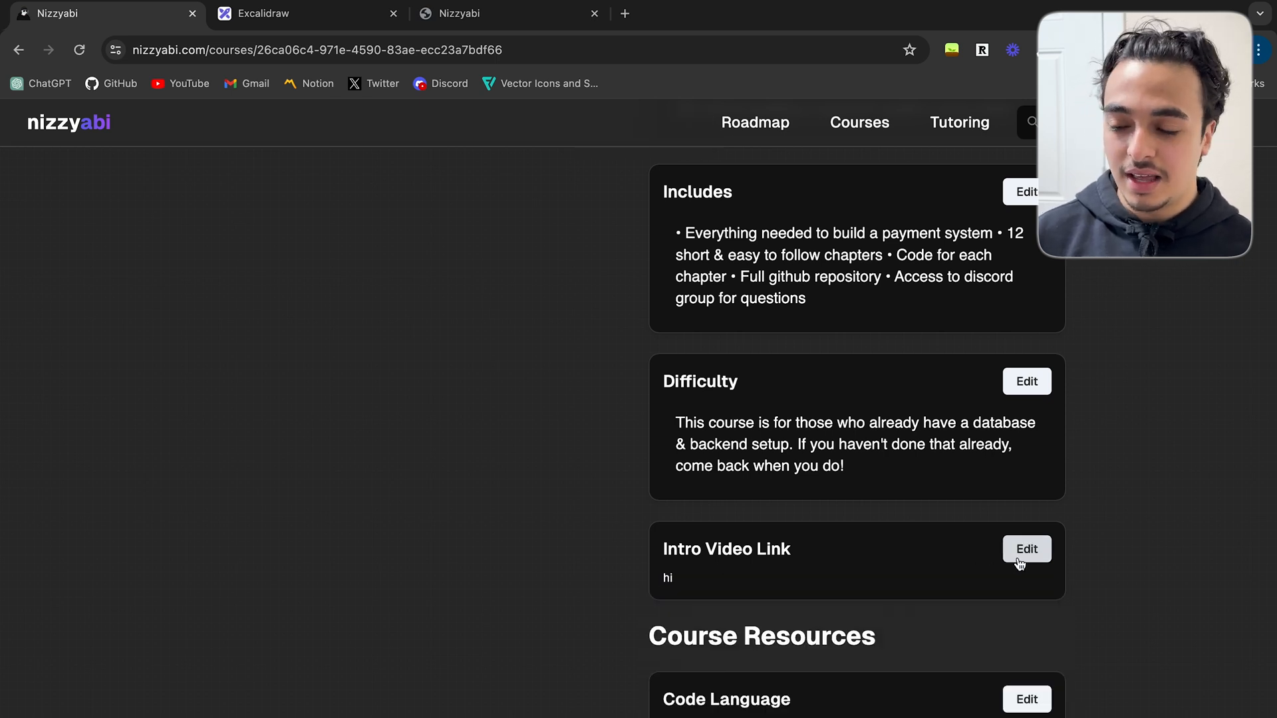
left_click(825, 14)
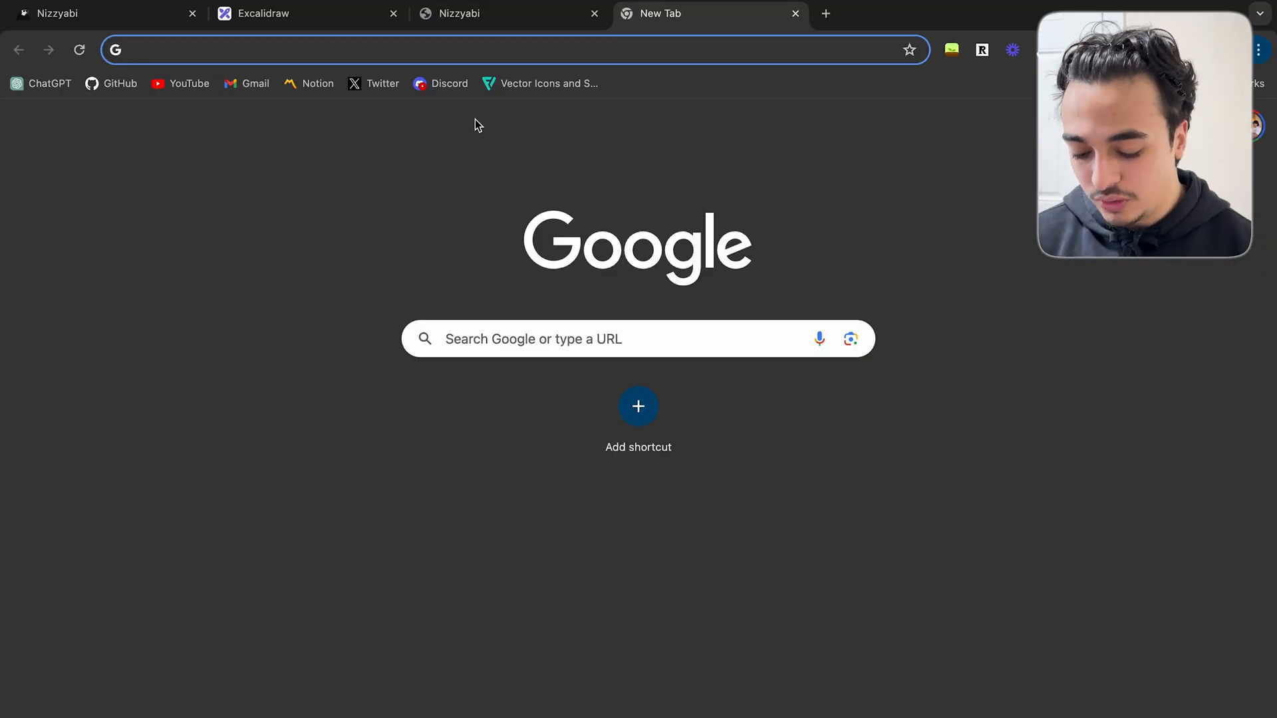
Search 'shadcn theme toggle', open the shadcn/ui docs, and scroll to the Toast examples
type("shadcn theme toggle")
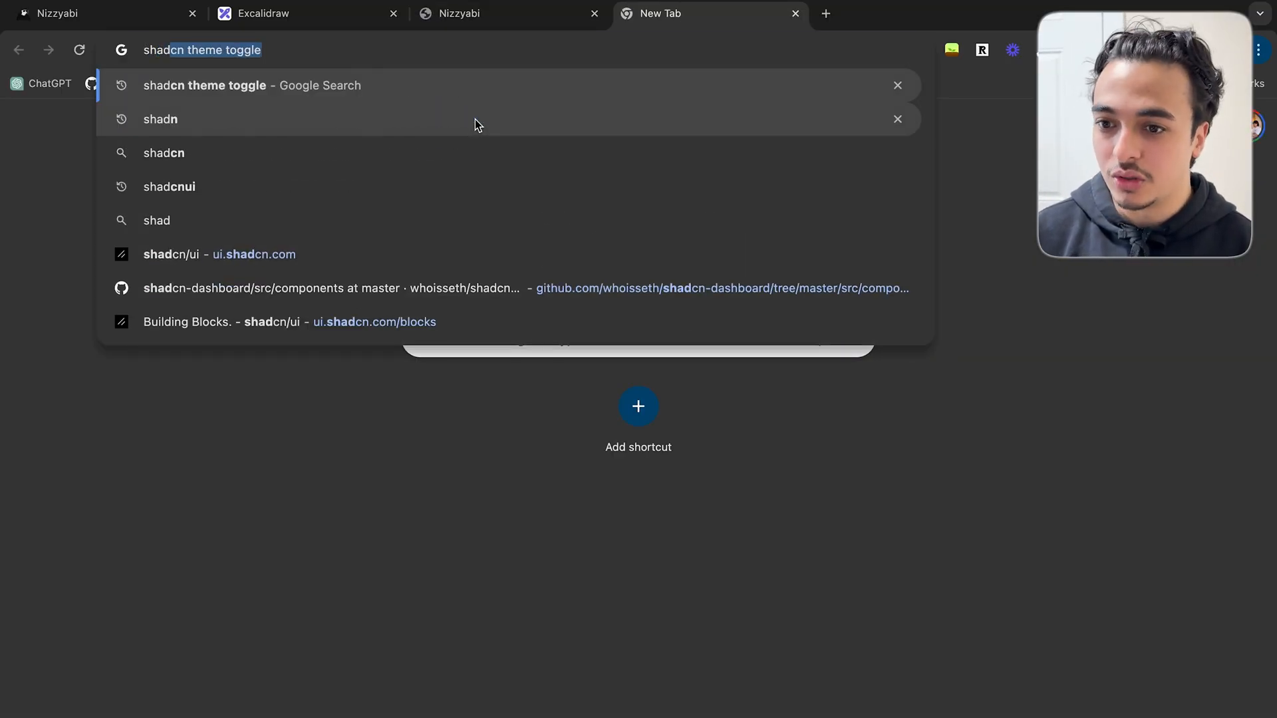
left_click(219, 253)
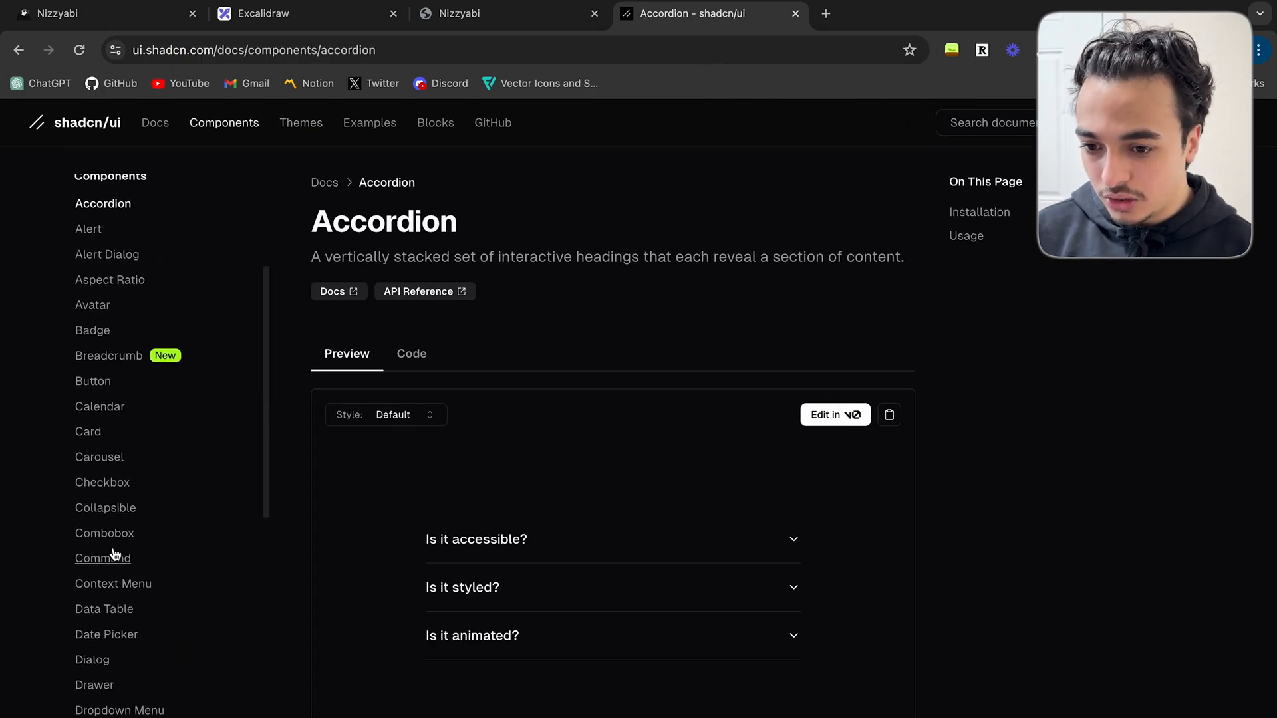
scroll("down", 3)
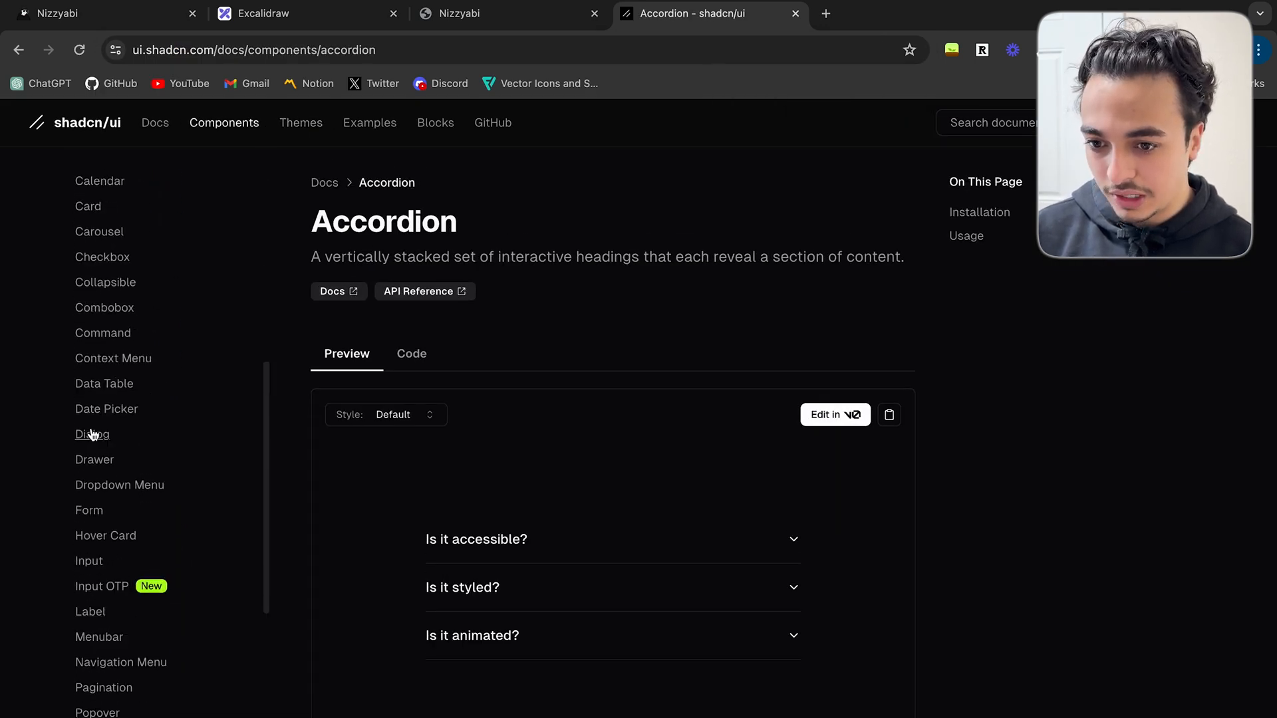
scroll("down", 3)
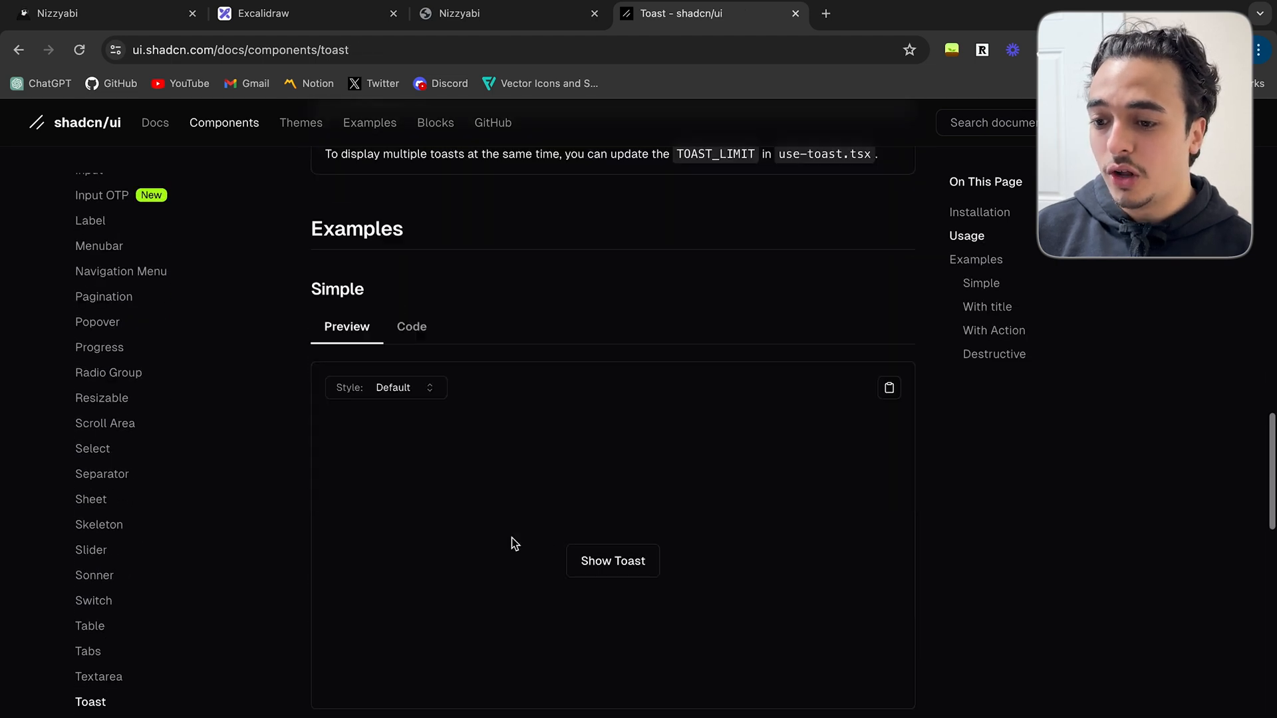
scroll("down", 3)
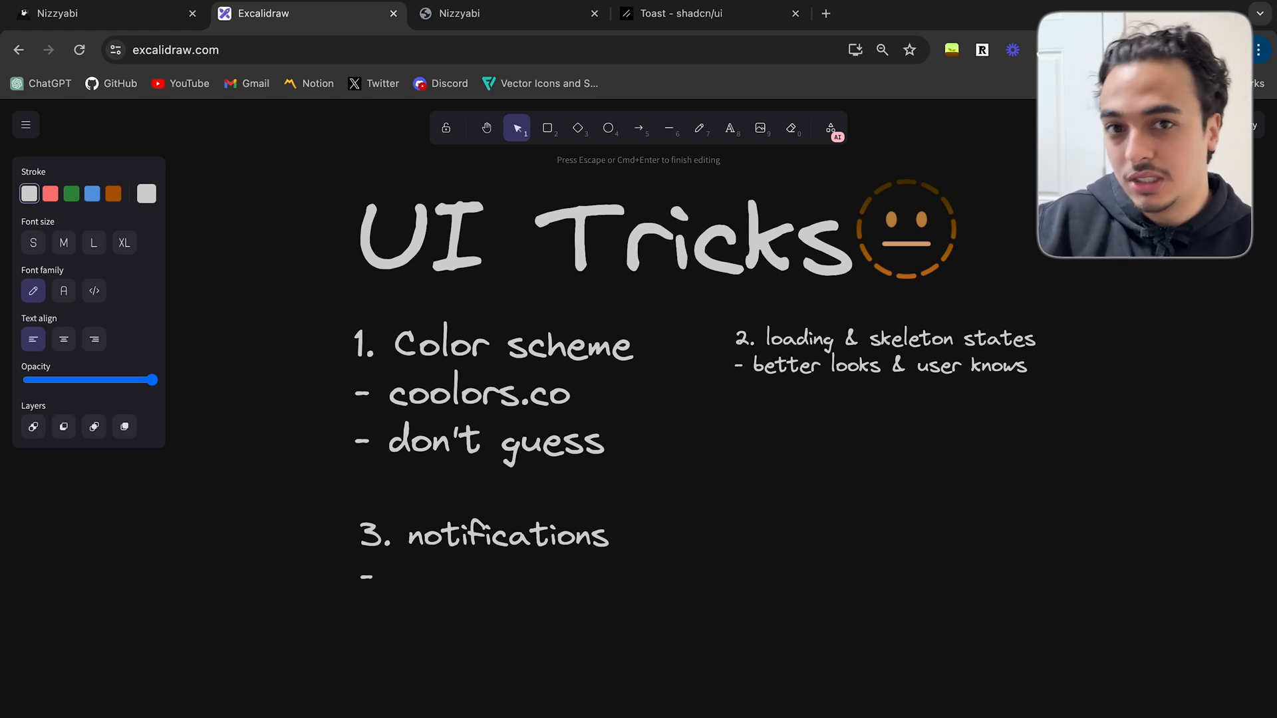
Type 'let your users know' in the bullet under '3. notifications'
left_click(391, 576)
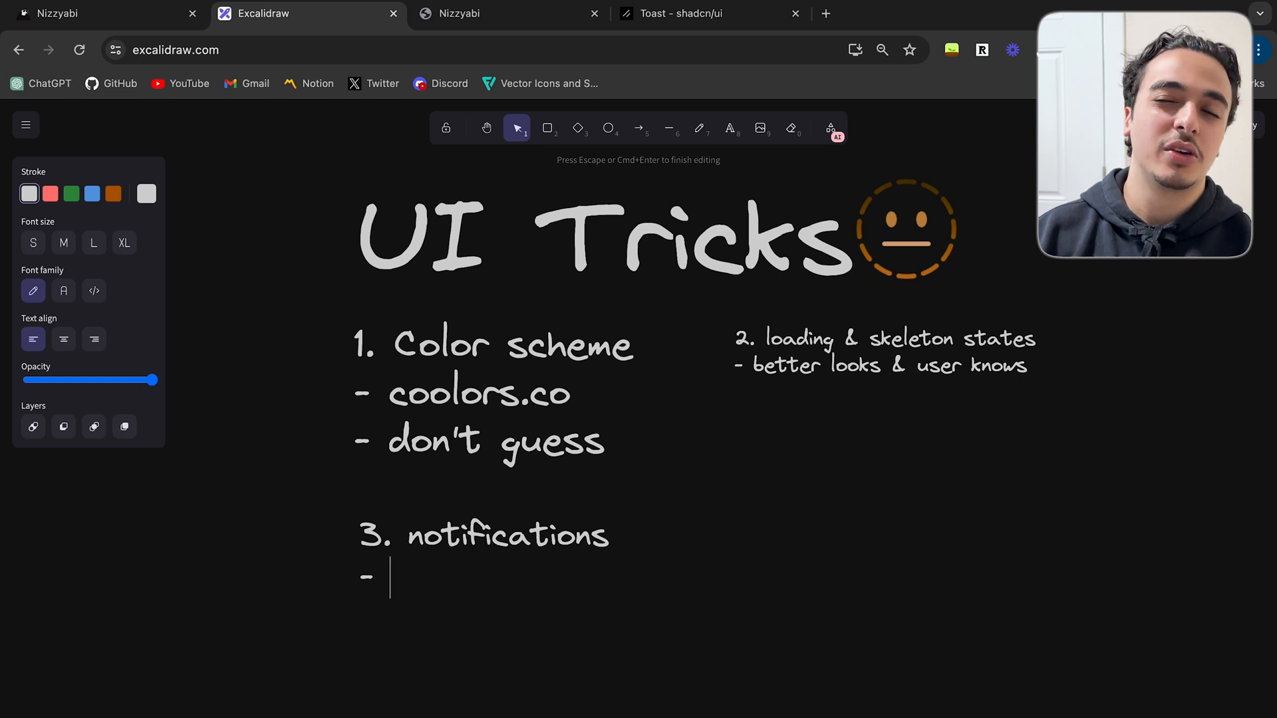
type("let yours")
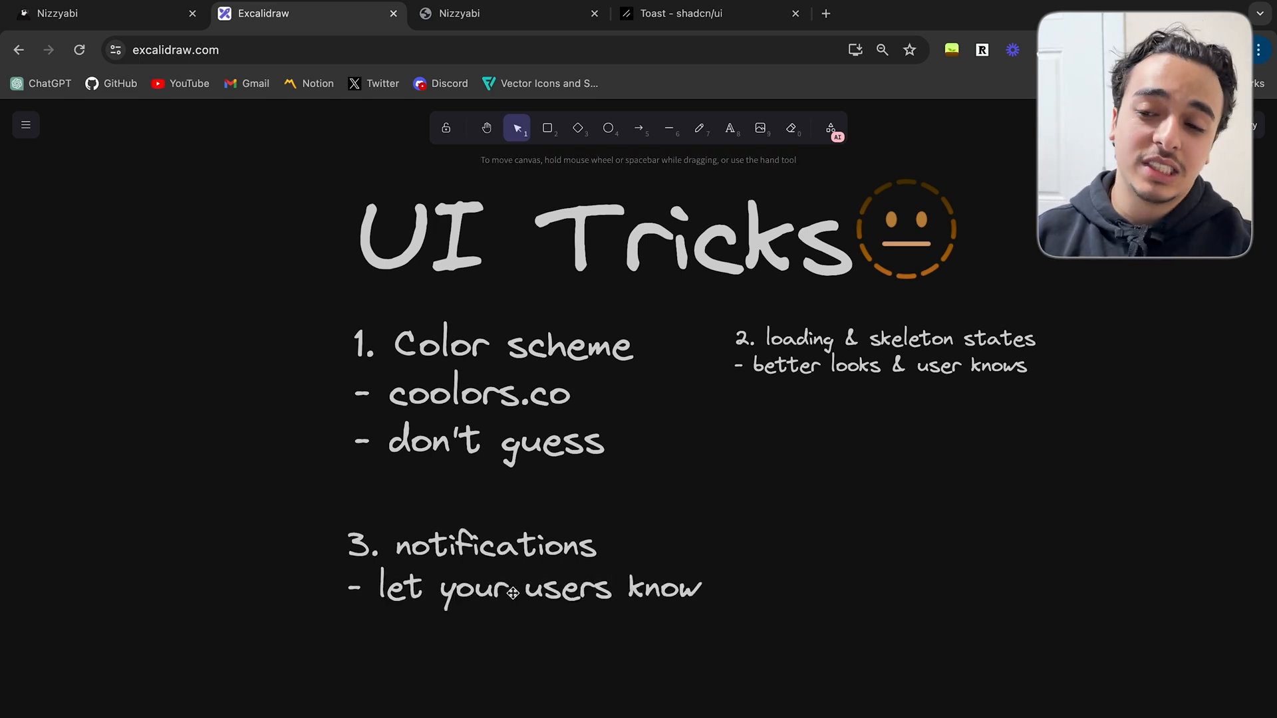
left_click(98, 13)
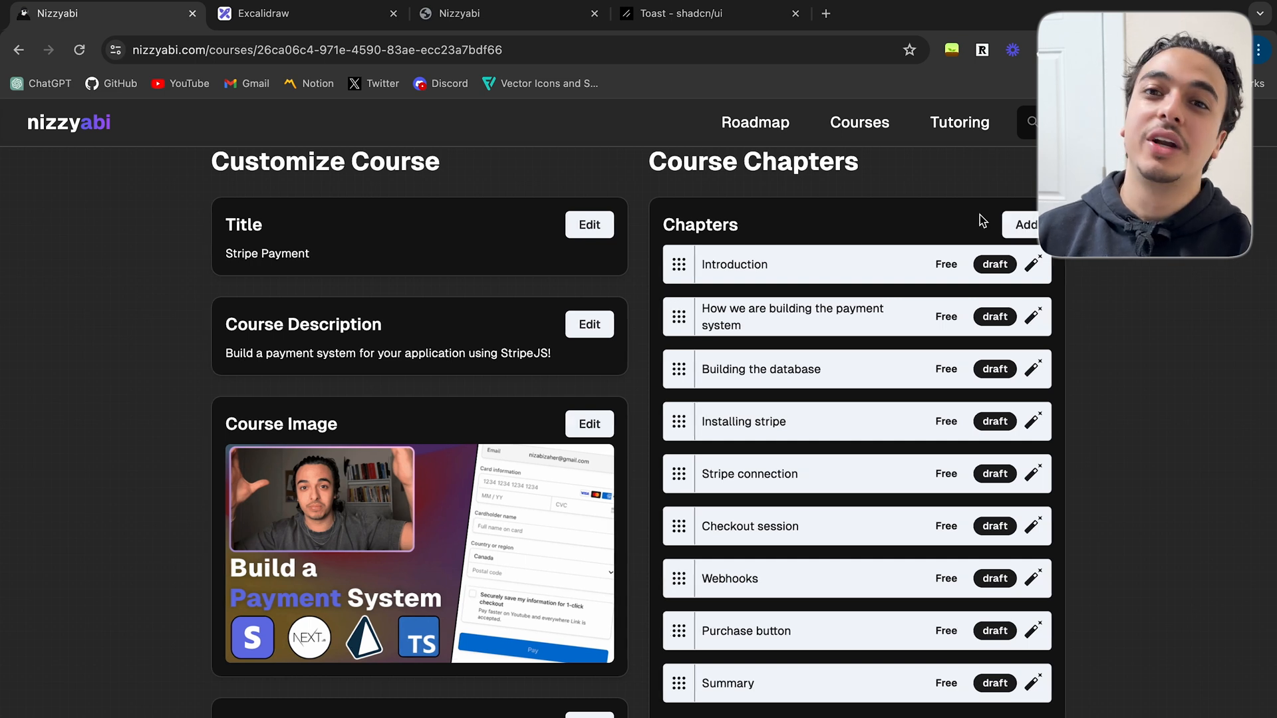
Scroll the local loading demo to view the video, then return to the board
scroll("down", 3)
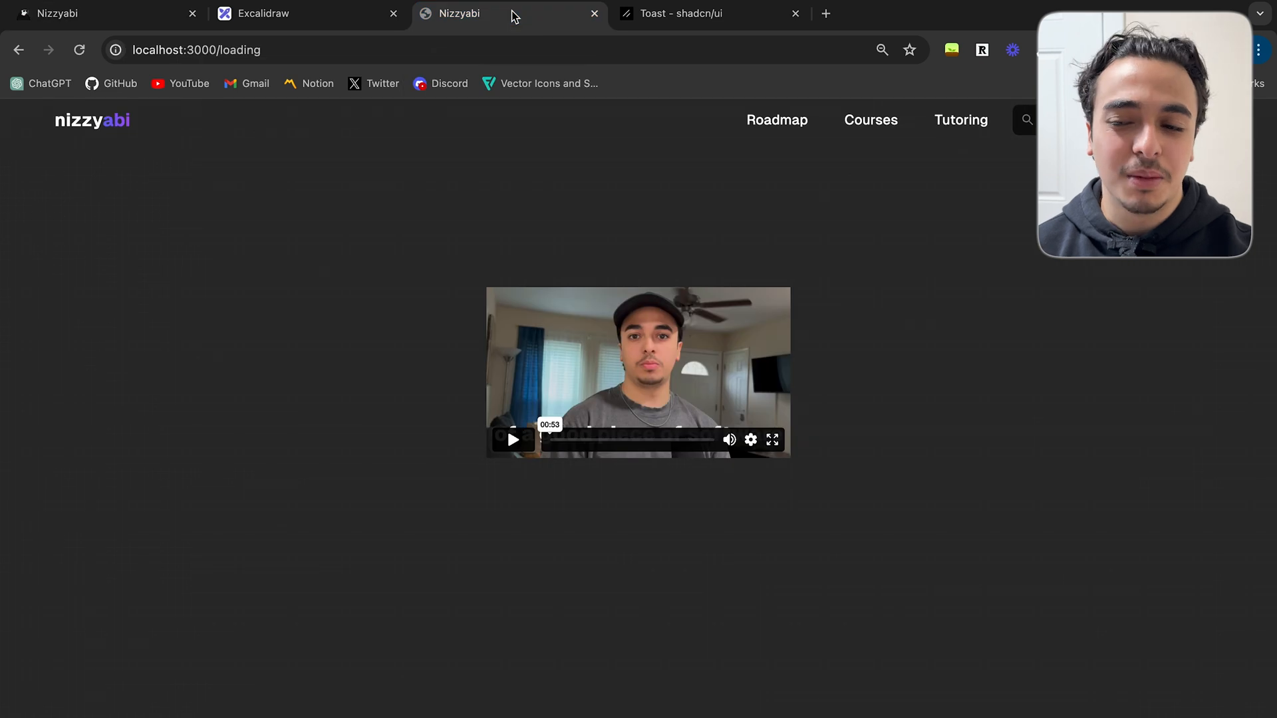
left_click(263, 14)
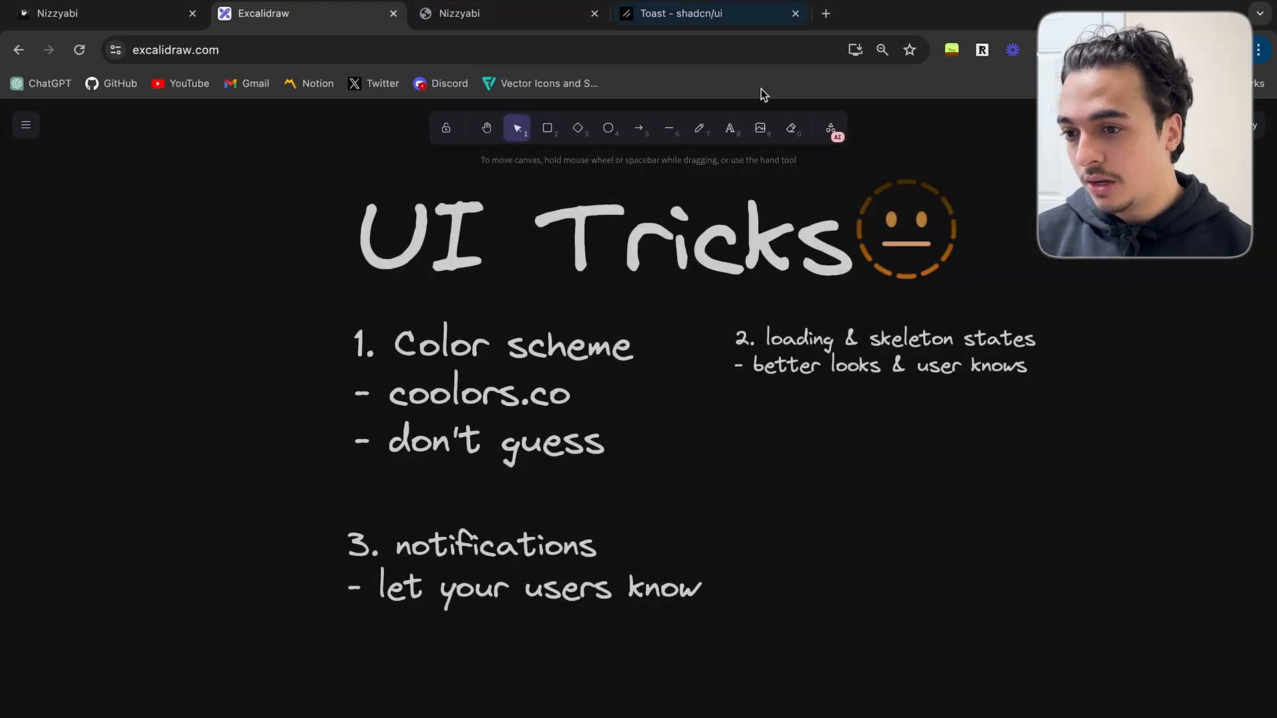
Add a '4. Icon' text label below the existing tips on the board
left_click(728, 128)
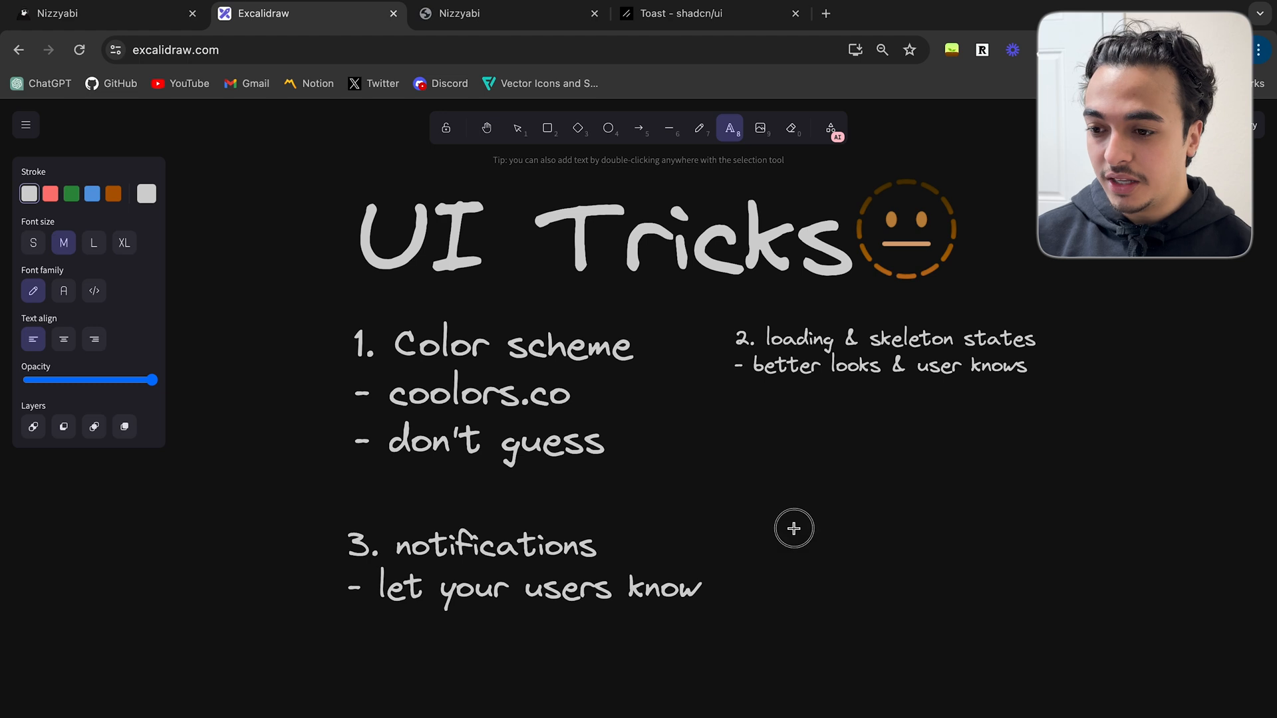
left_click(516, 128)
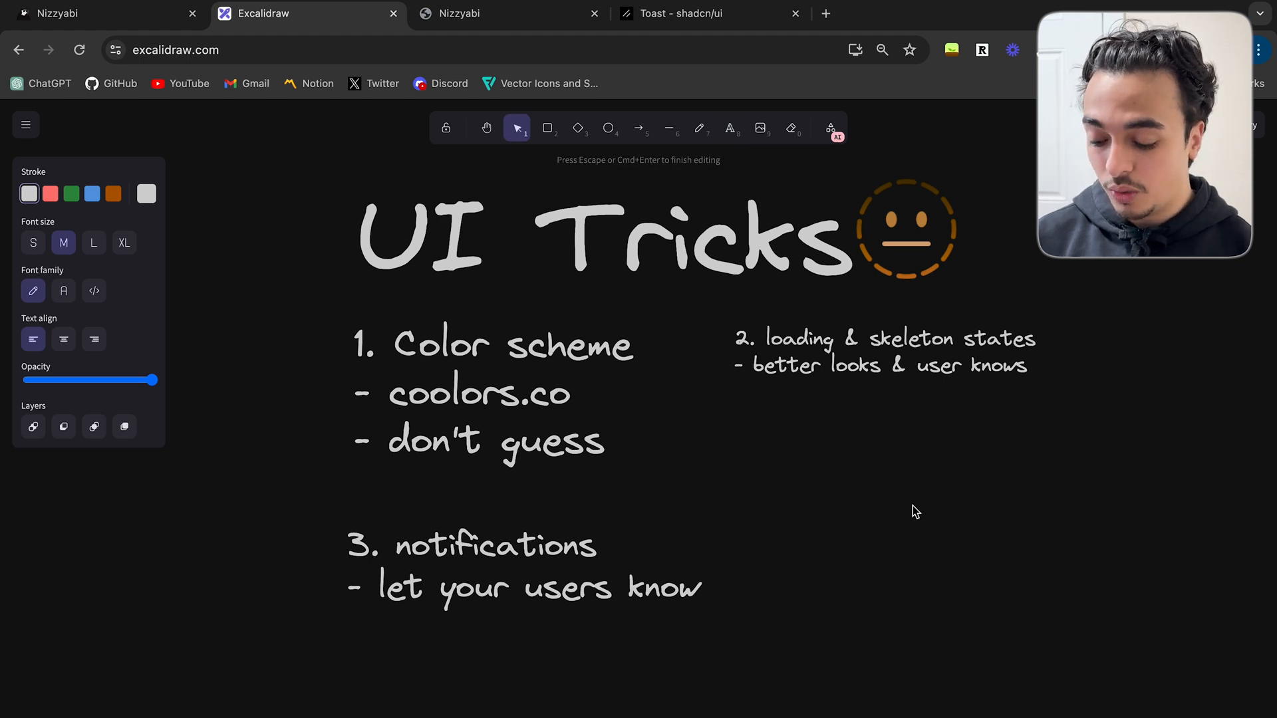
type("4. Icon")
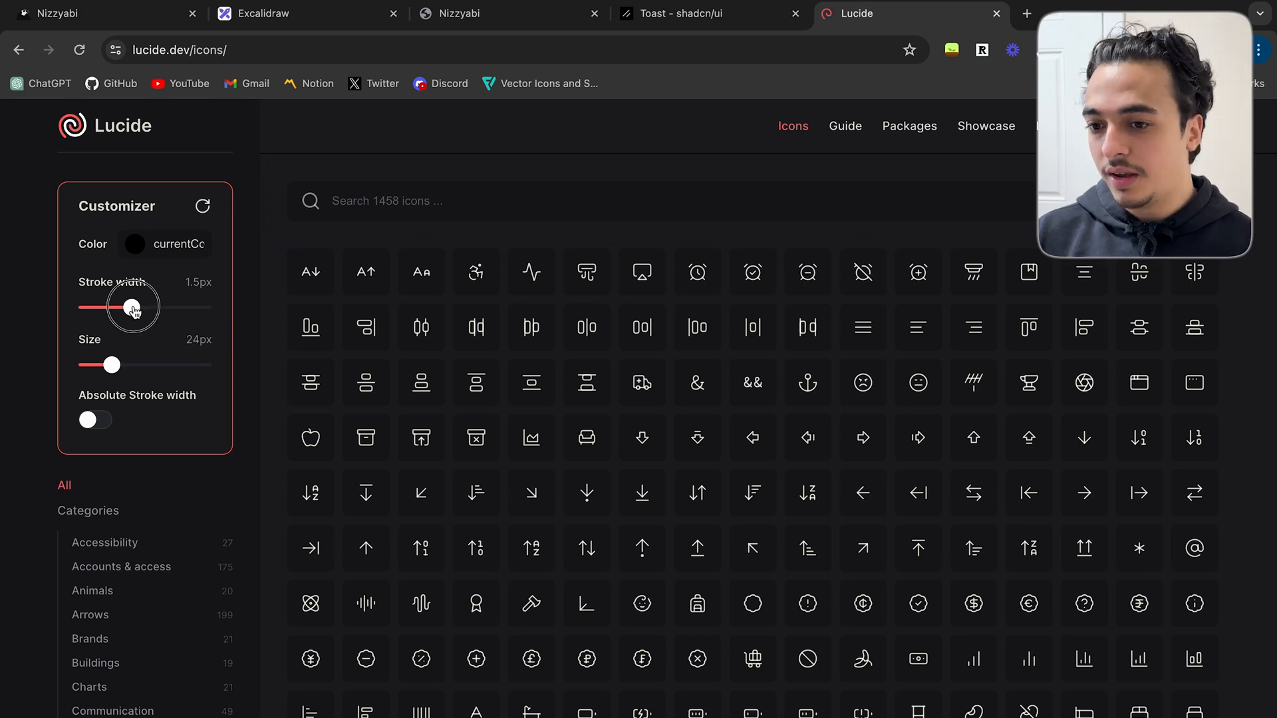
Drag Lucide's stroke width slider up to 2.75px, then back down
left_click_drag(131, 307, 199, 307)
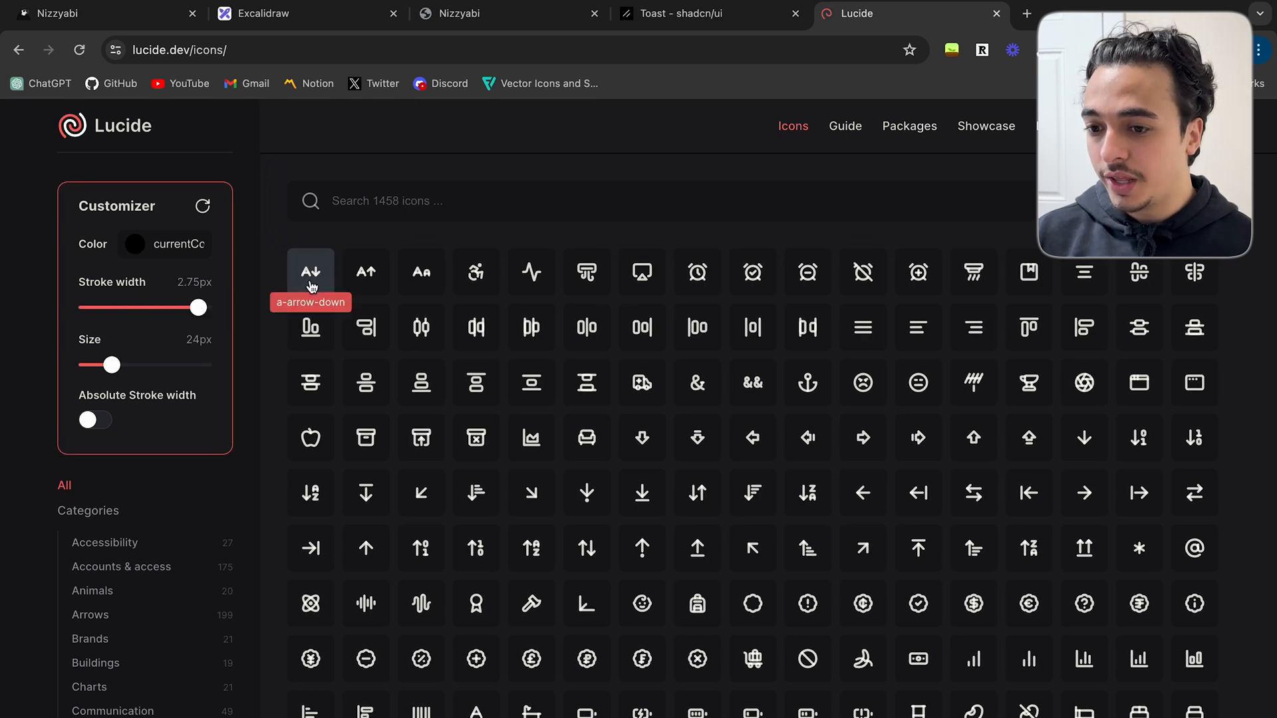
mouse_move(1084, 603)
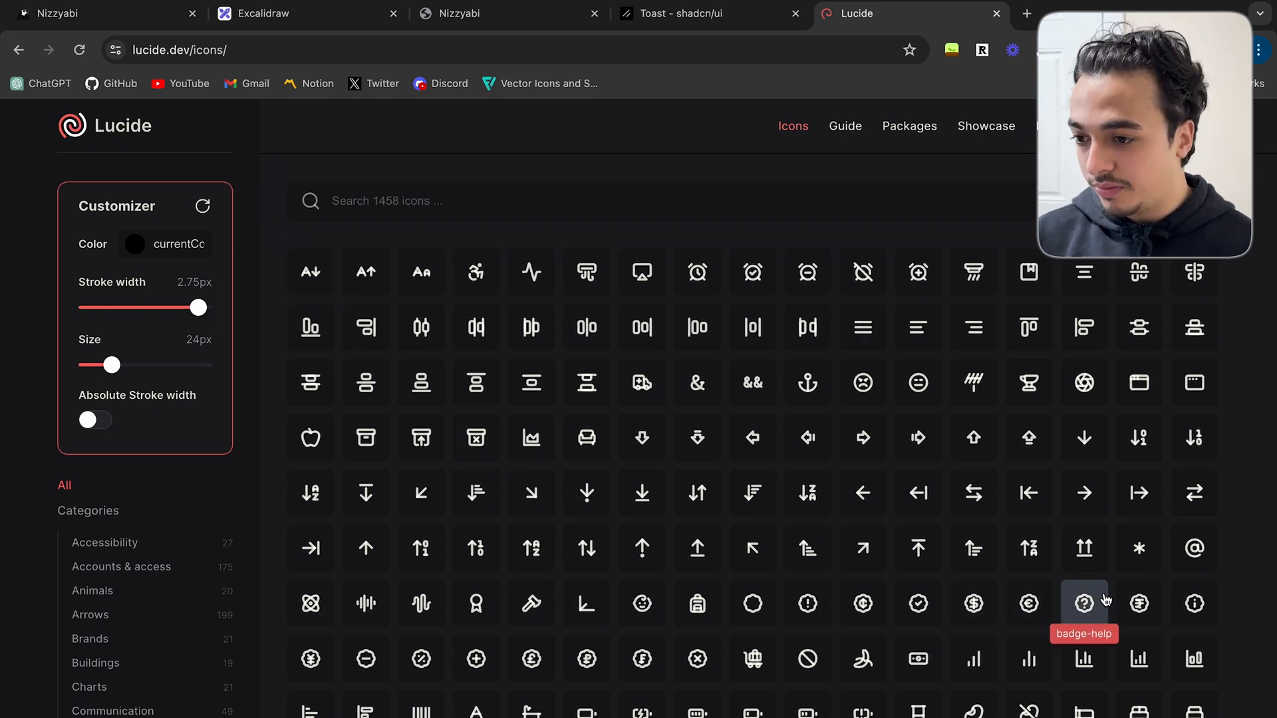
left_click_drag(196, 308, 80, 307)
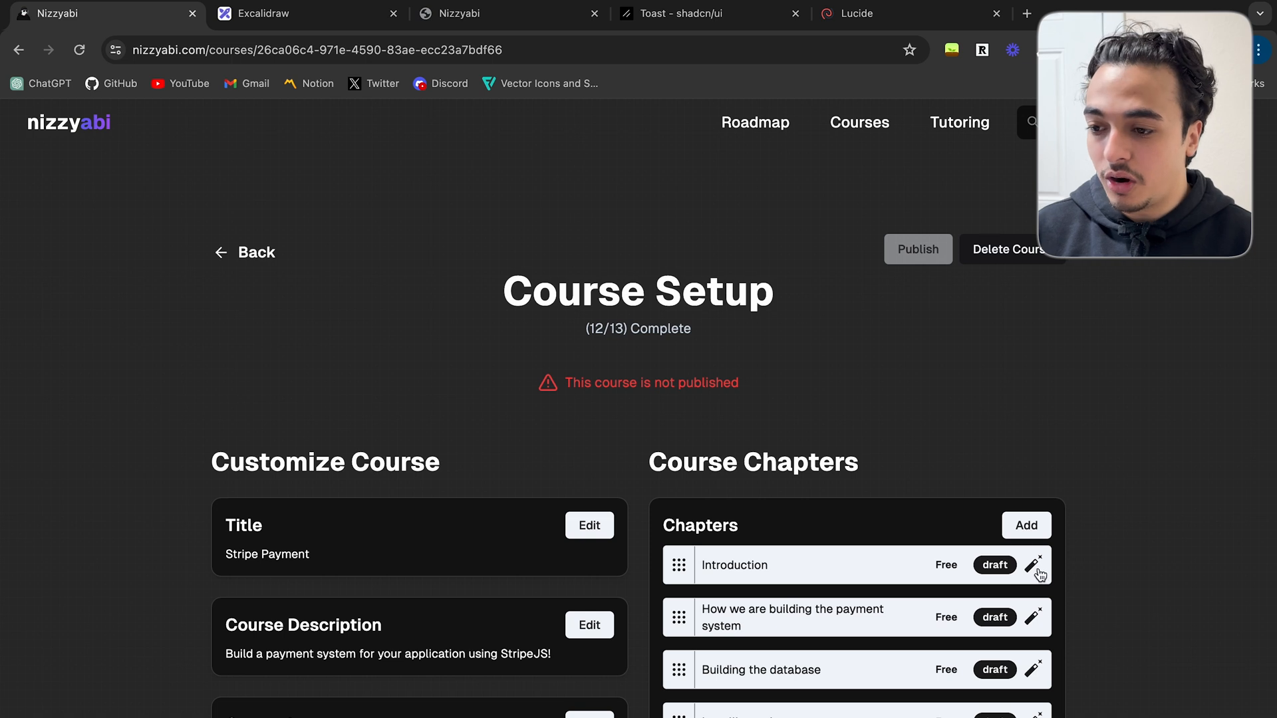
mouse_move(1072, 581)
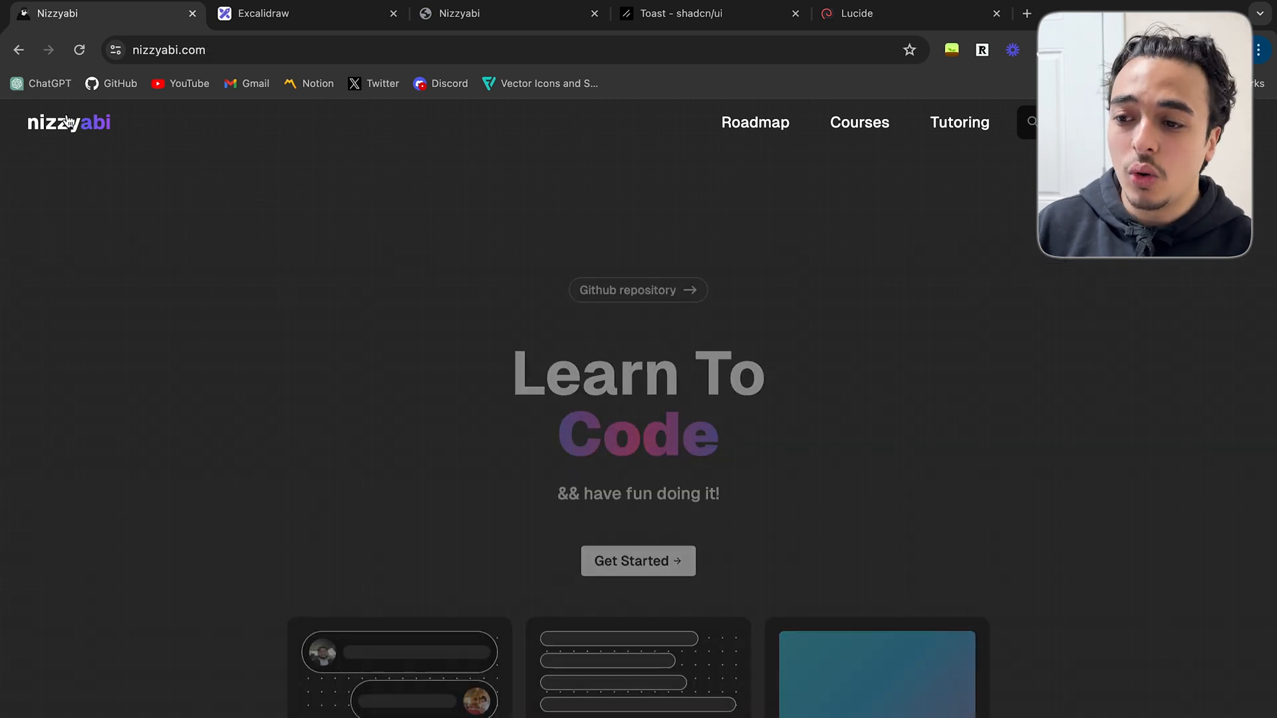
Scroll down and back up the Nizzyabi homepage sections, then return to the Lucide tab
scroll("down", 3)
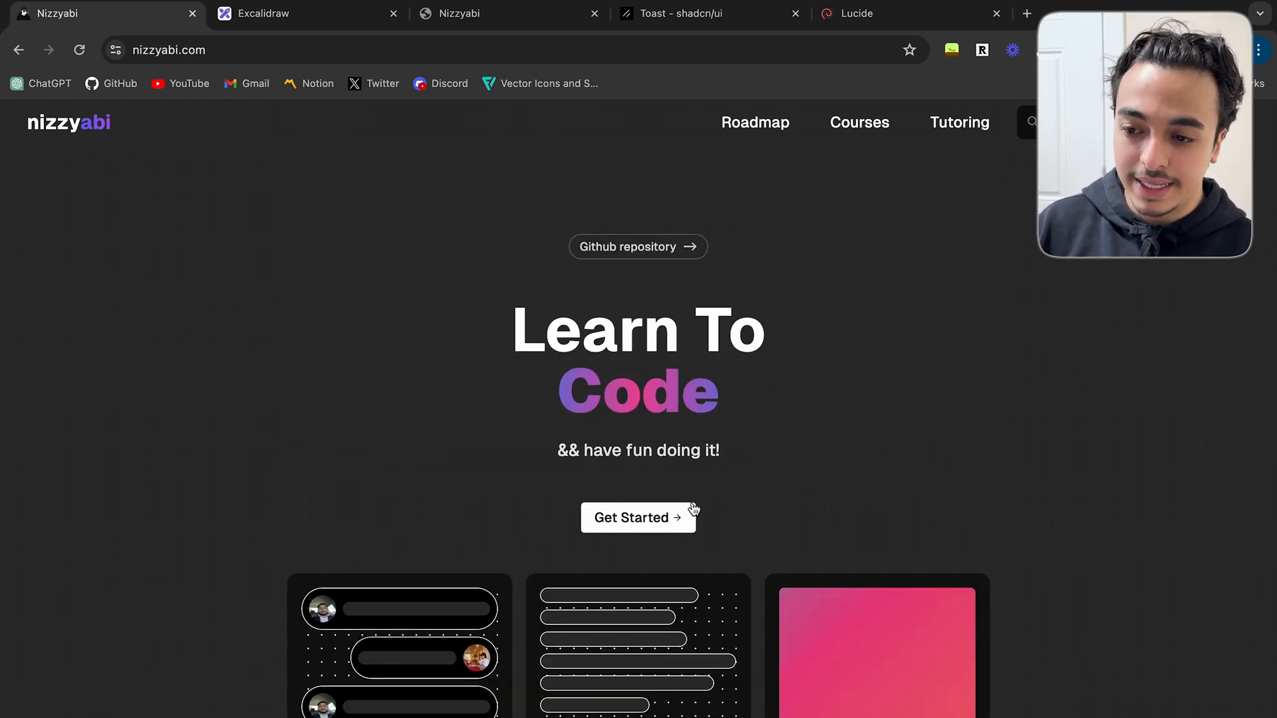
scroll("down", 3)
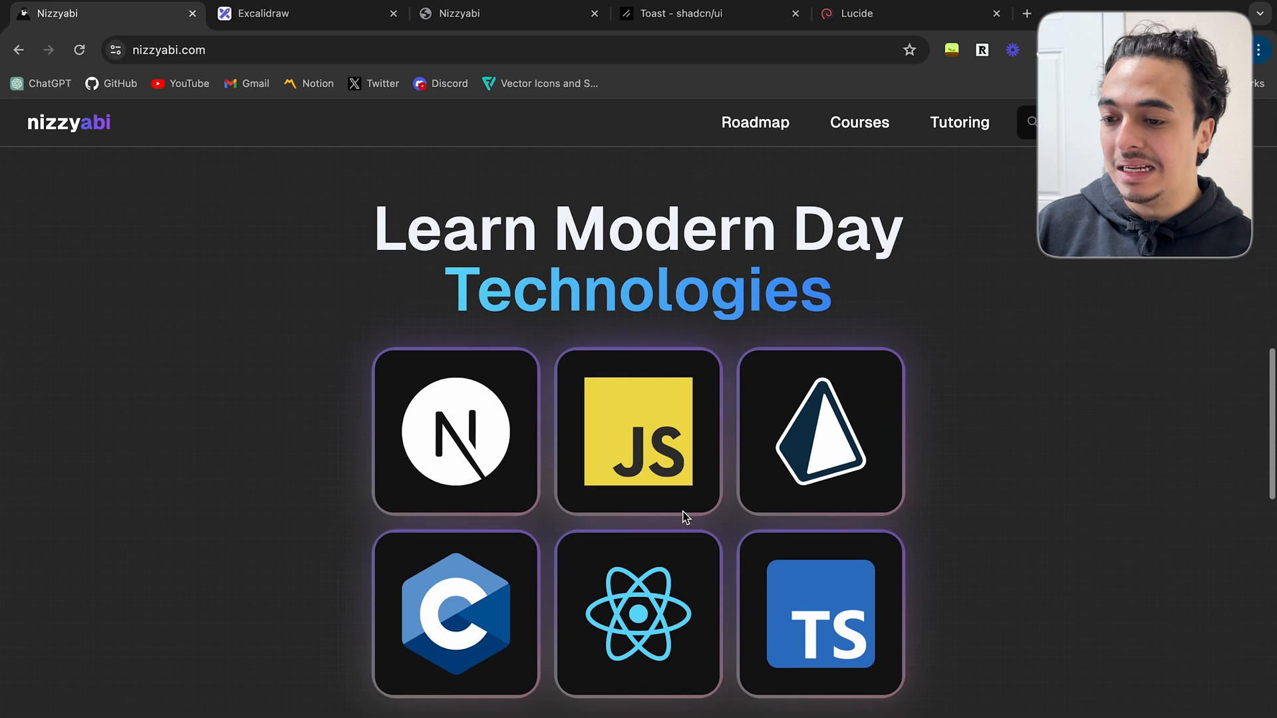
scroll("down", 3)
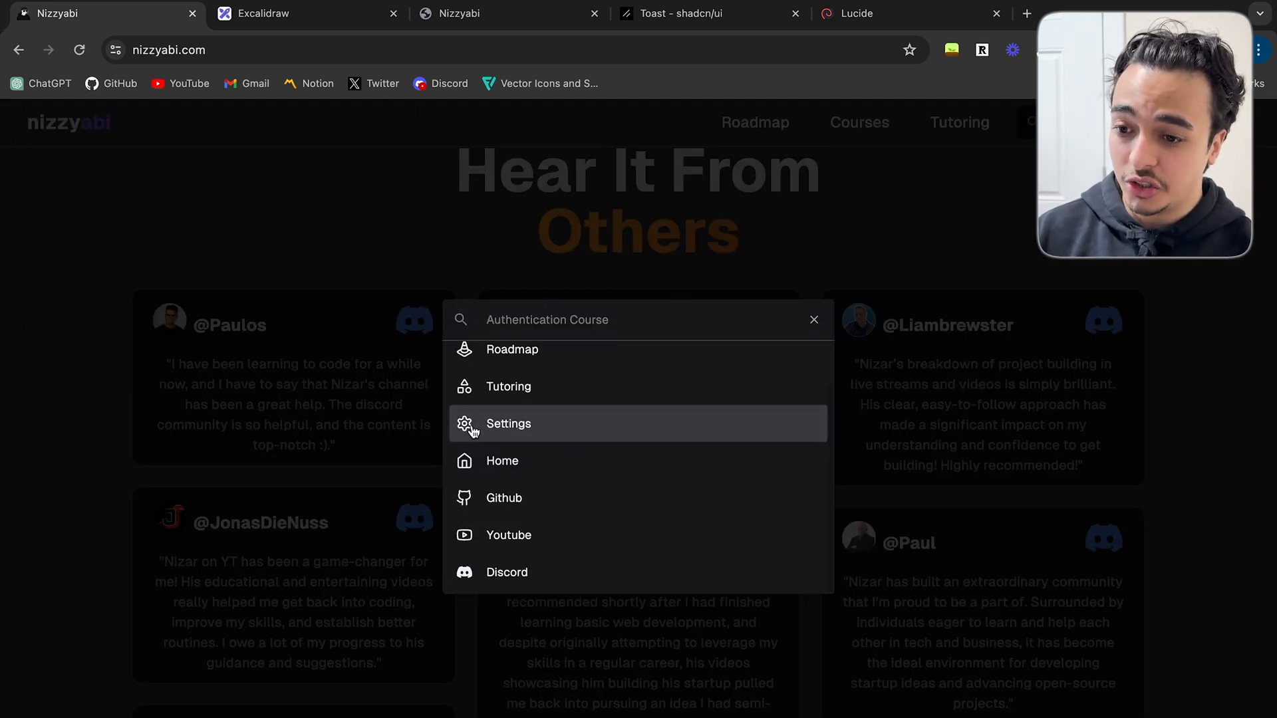
mouse_move(502, 460)
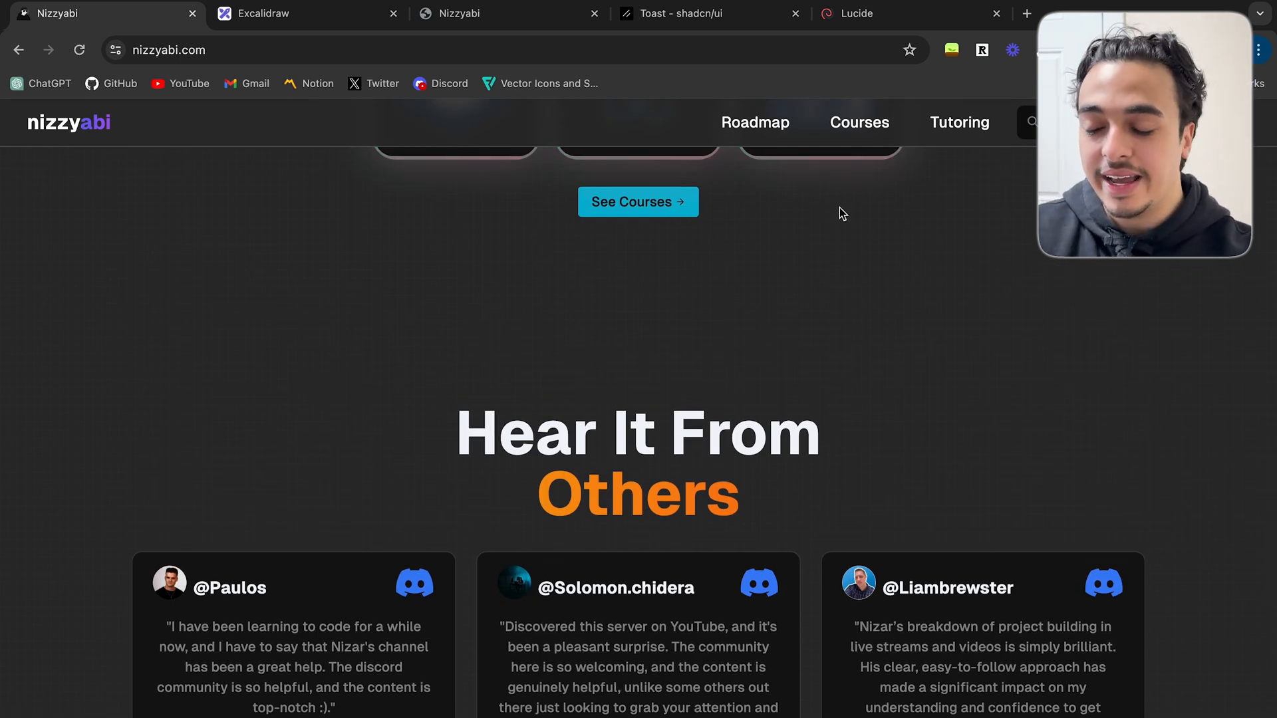
scroll("up", 3)
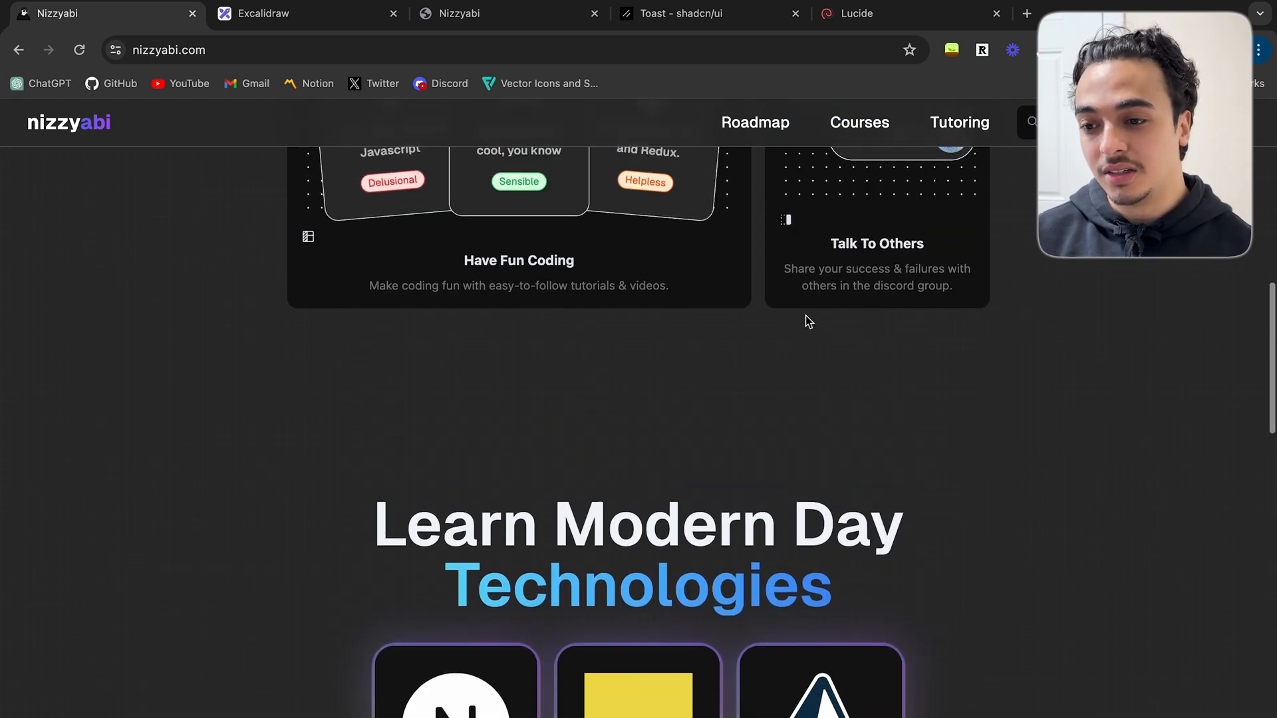
left_click(855, 13)
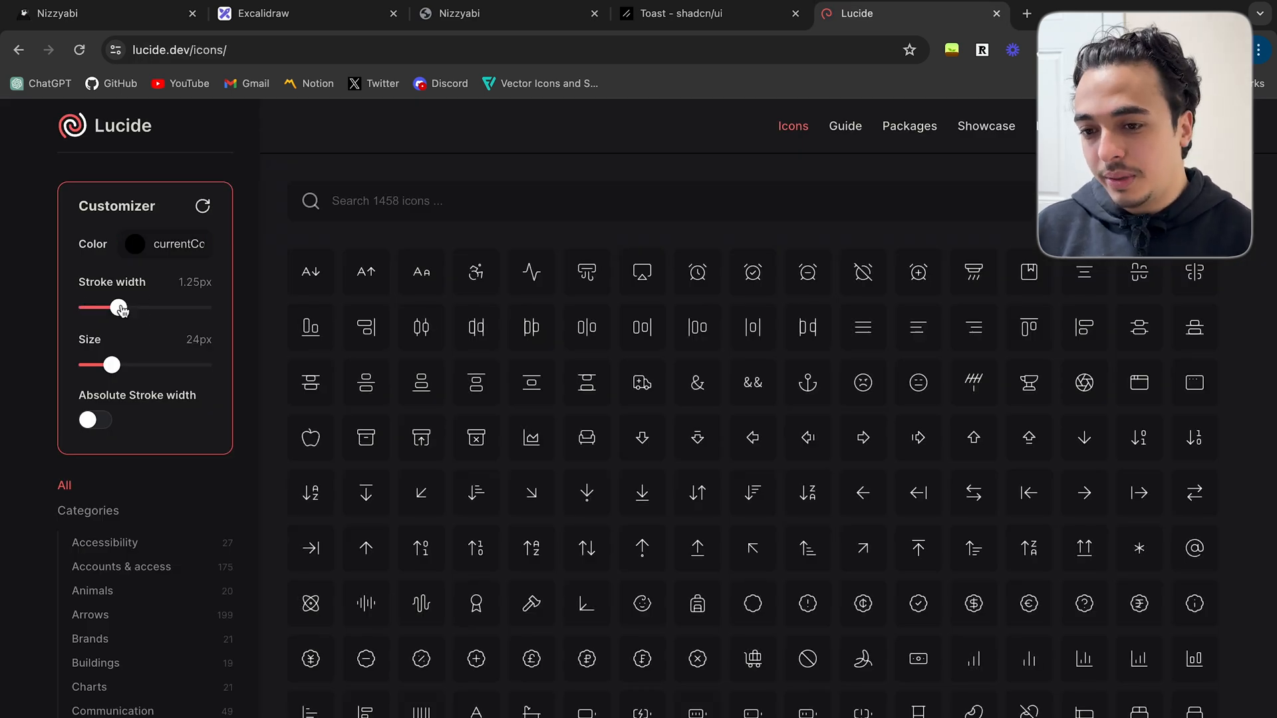
Scroll the badge-pound-sterling icon's React code, then return to the Excalidraw board
scroll("down", 3)
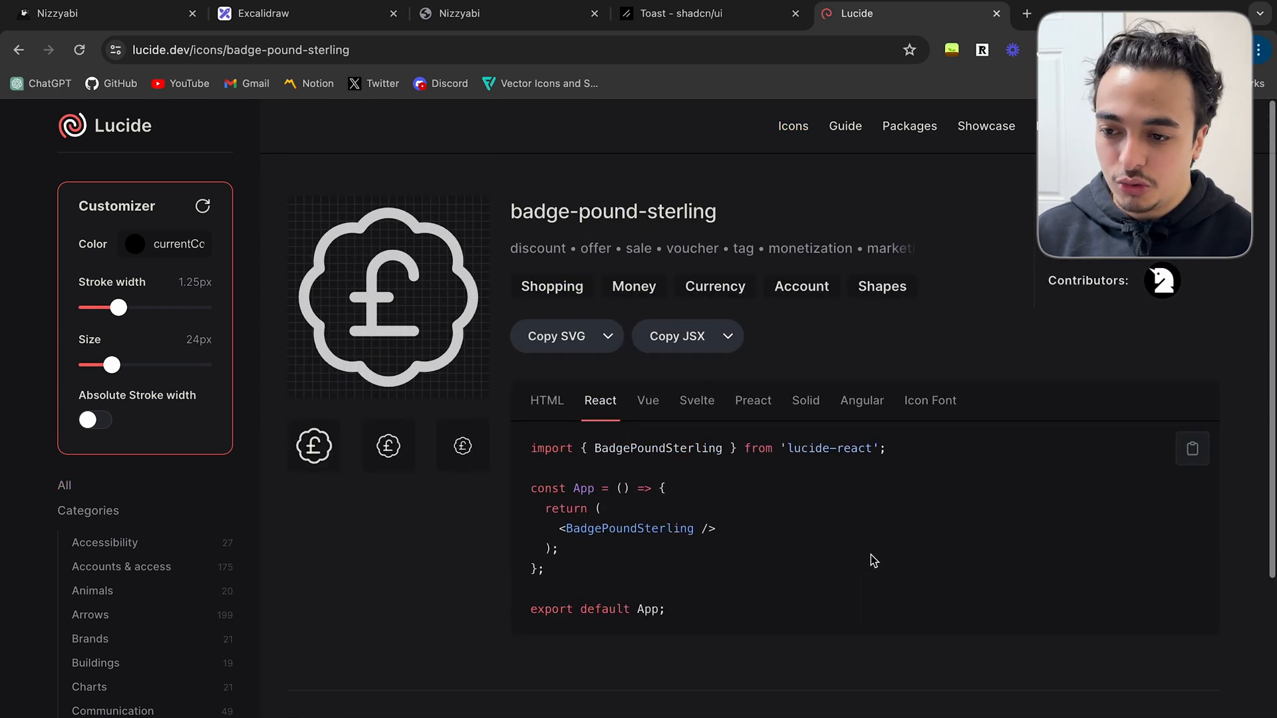
left_click(271, 13)
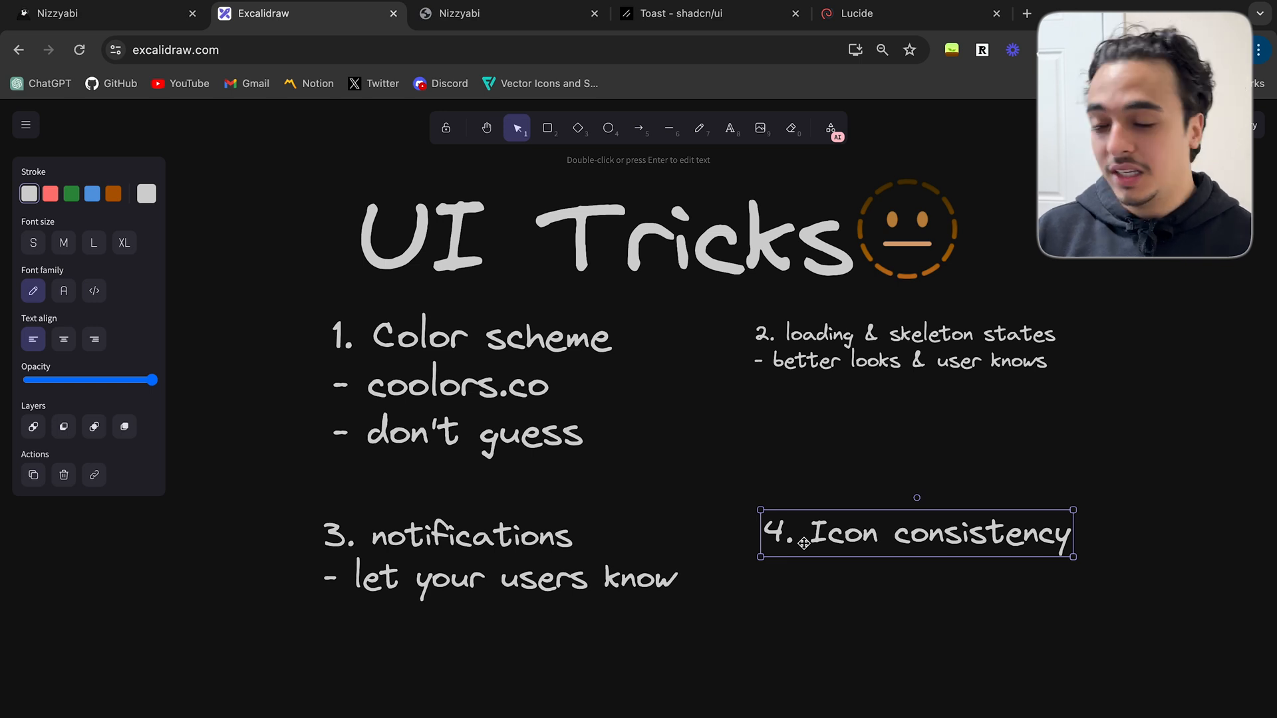
mouse_move(460, 406)
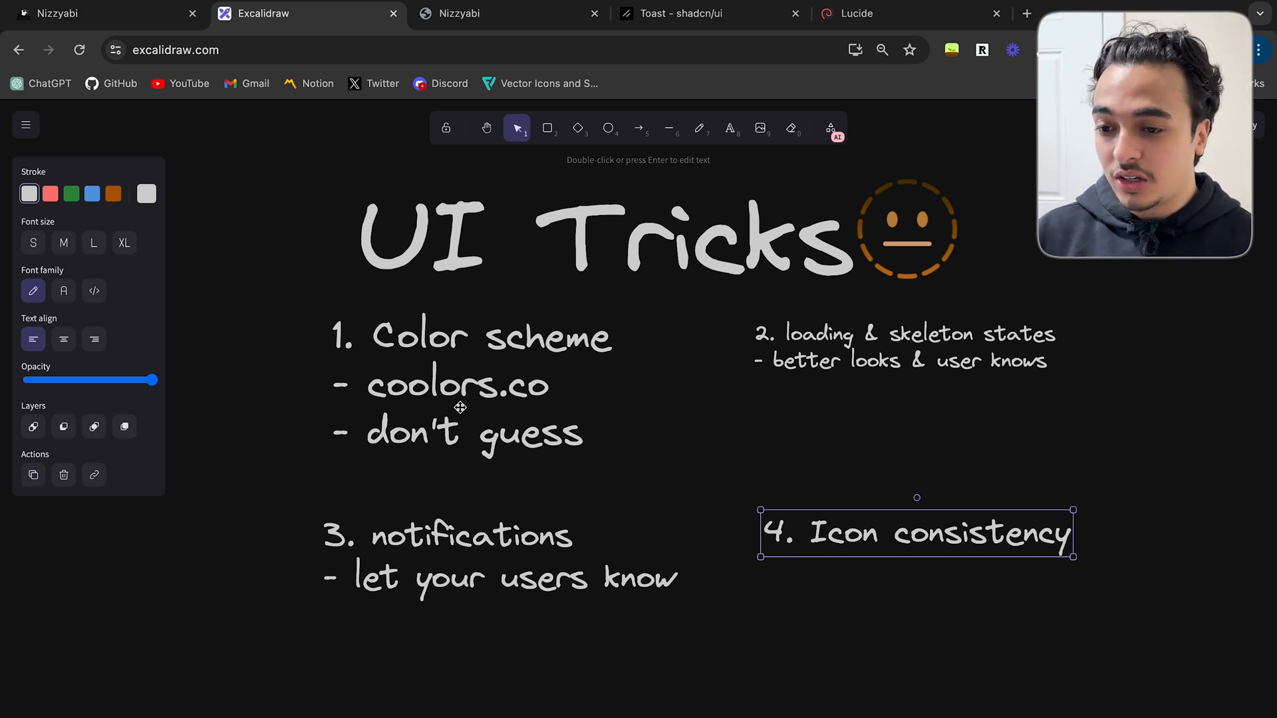
Alternate between the board and Nizzyabi's homepage and loading demo, then open Discord
left_click(97, 13)
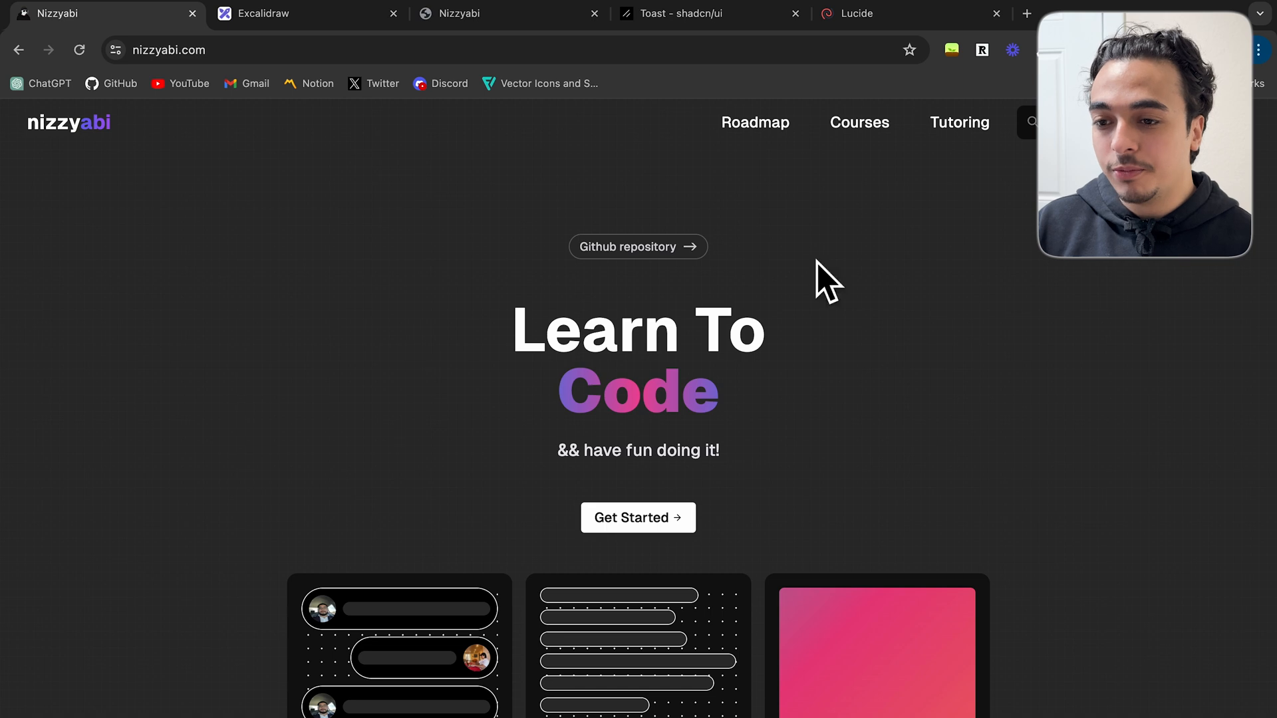
left_click(293, 13)
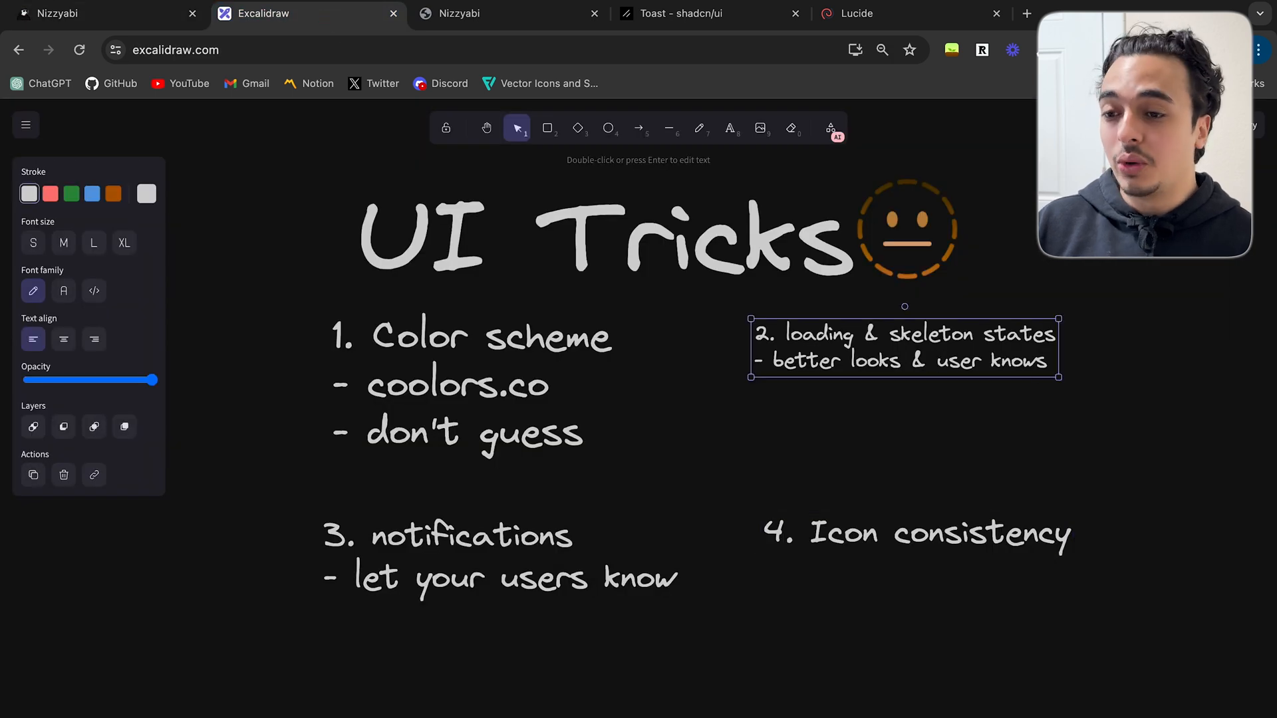
left_click(489, 14)
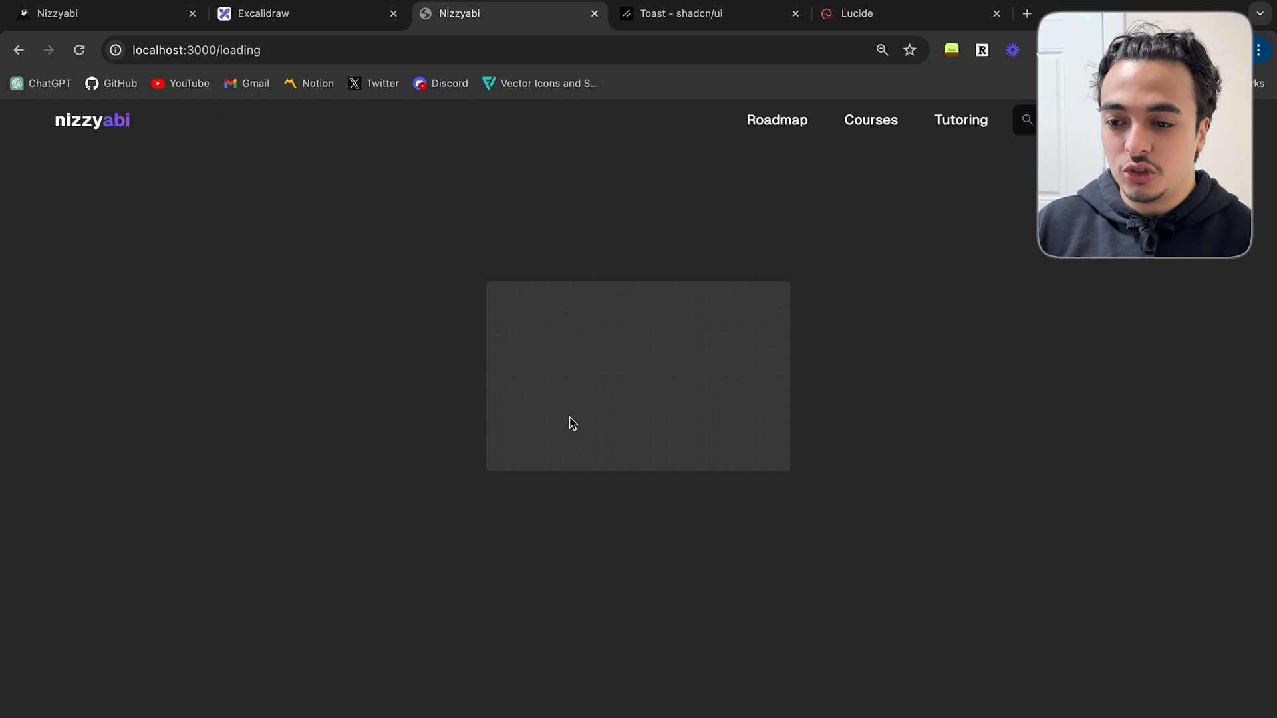
left_click(301, 13)
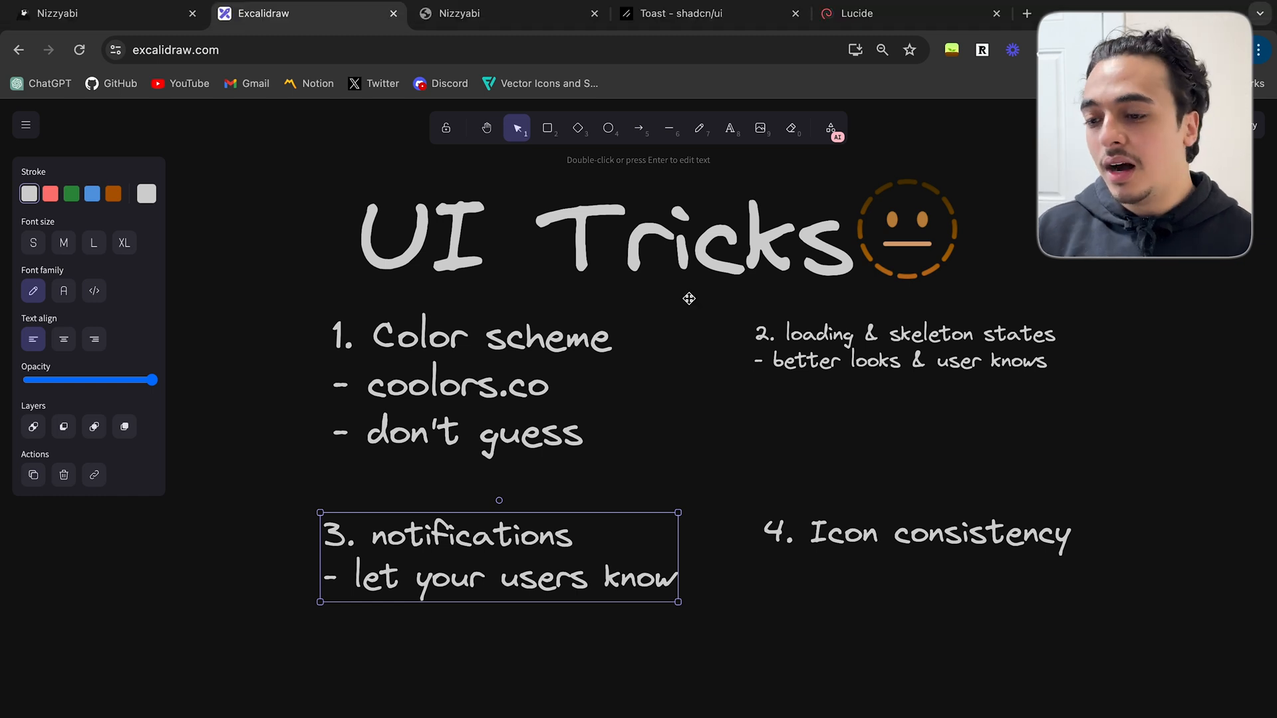
mouse_move(704, 521)
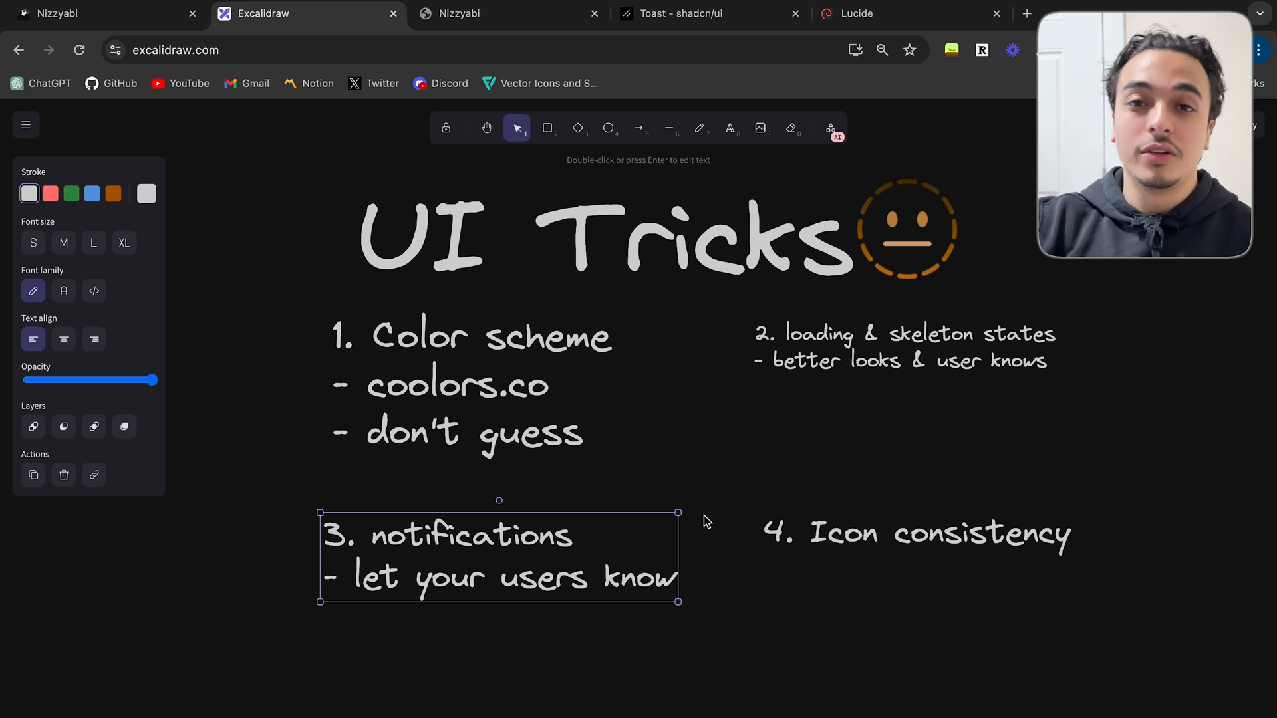
left_click(857, 14)
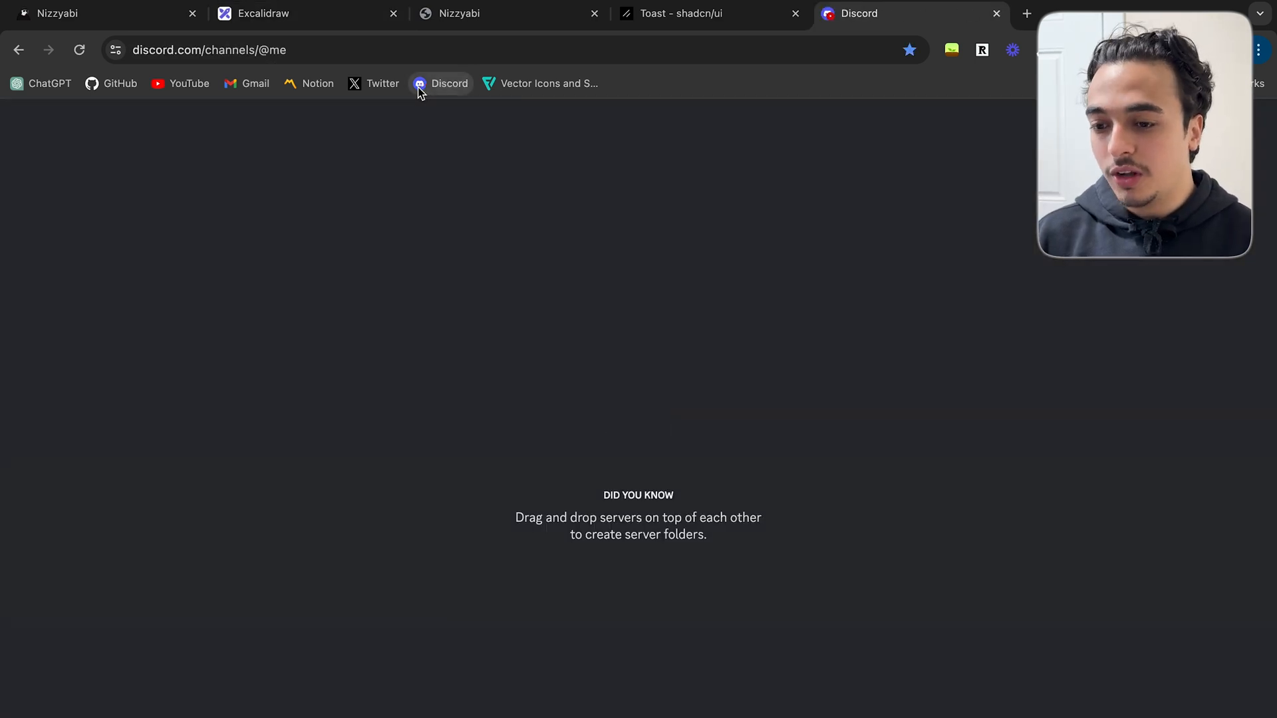